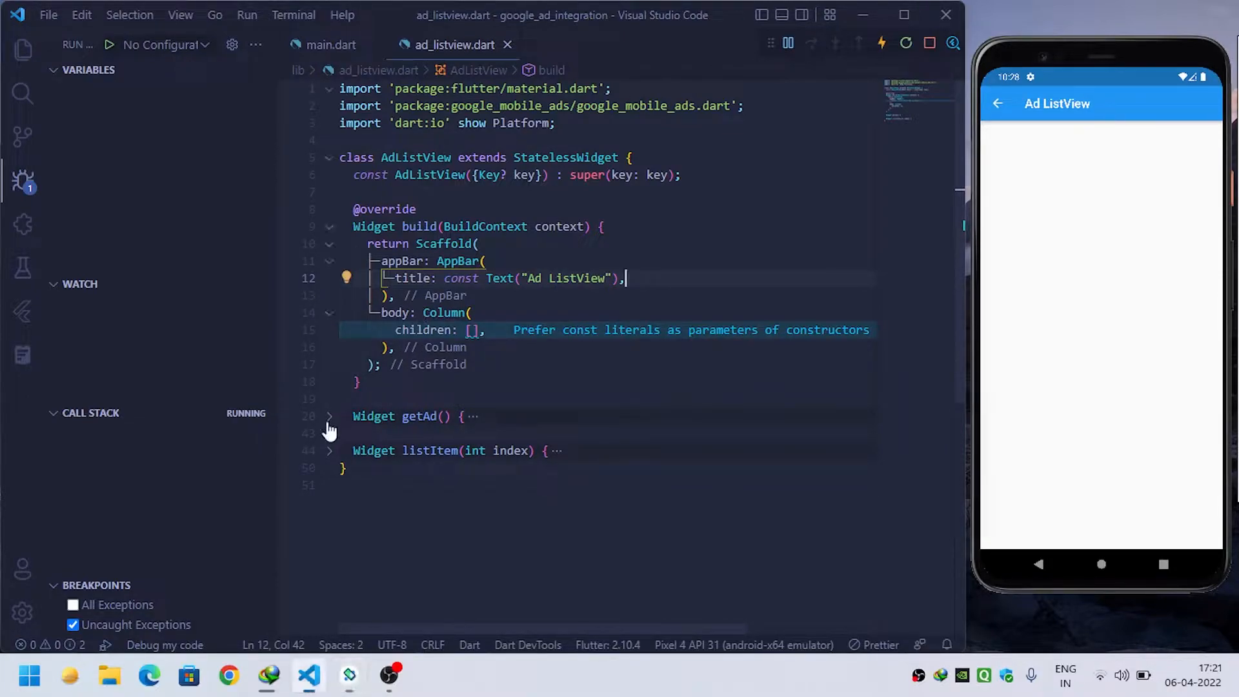
# Expand the folded getAd() and listItem() functions and scroll through their code.
pyautogui.click(329, 416)
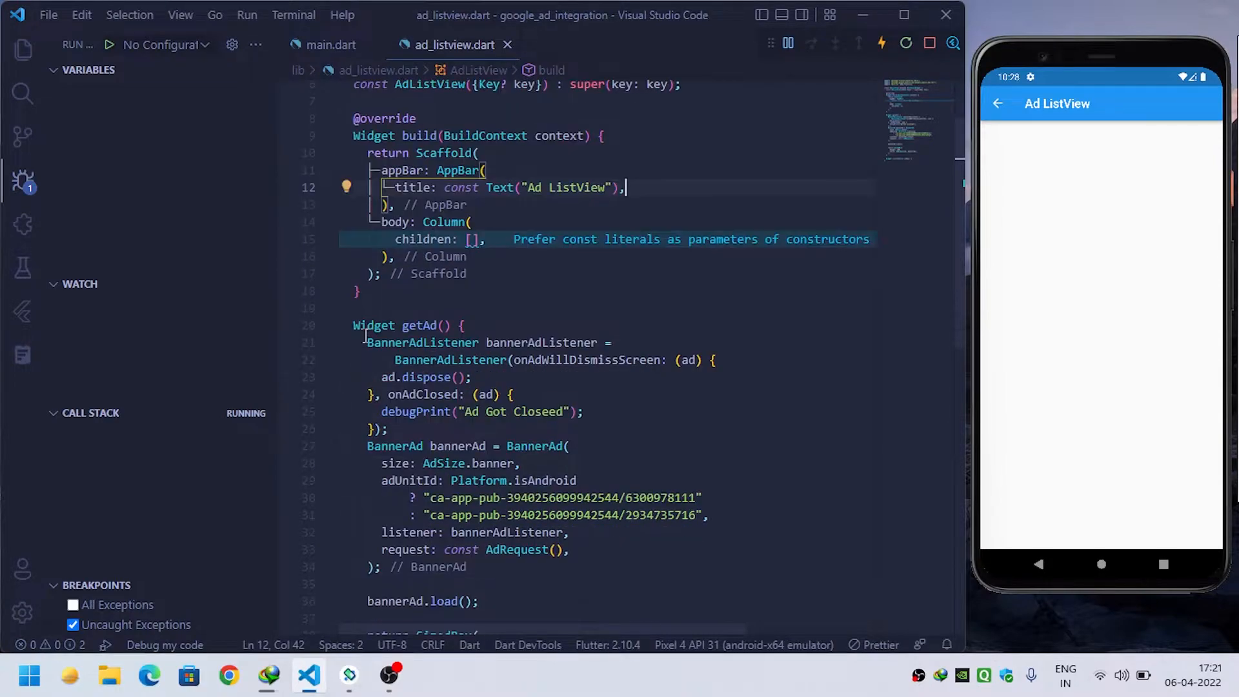
pyautogui.scroll(-3)
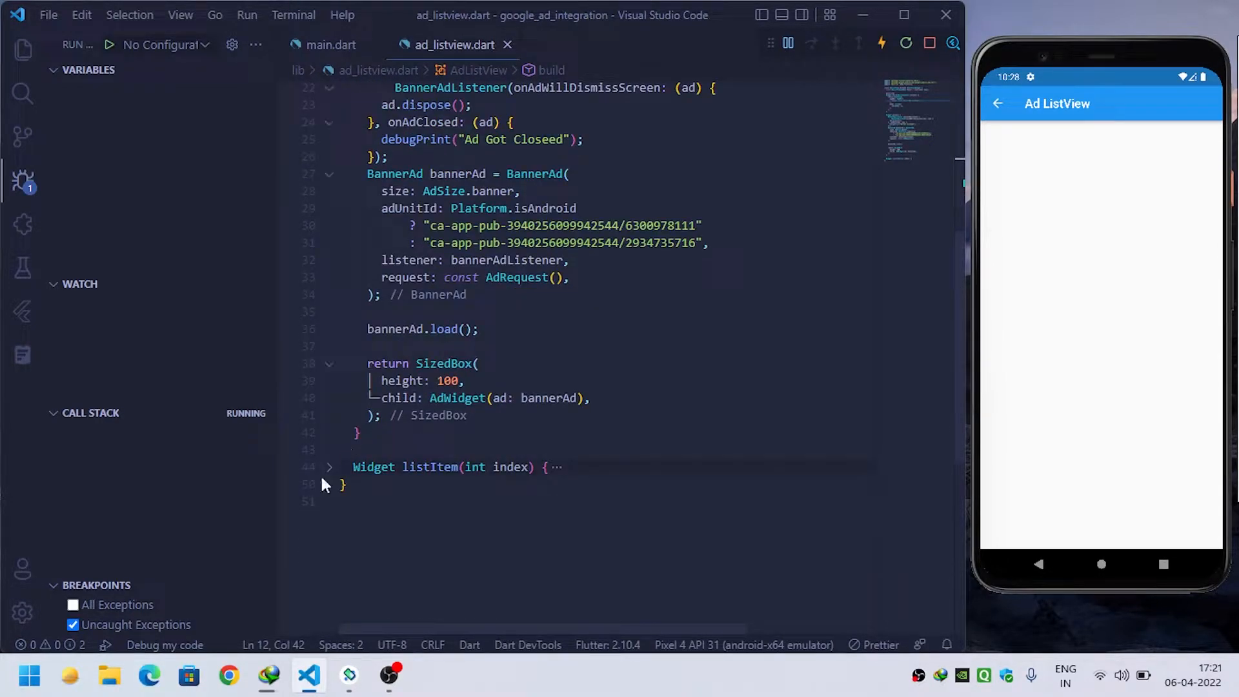
pyautogui.click(328, 467)
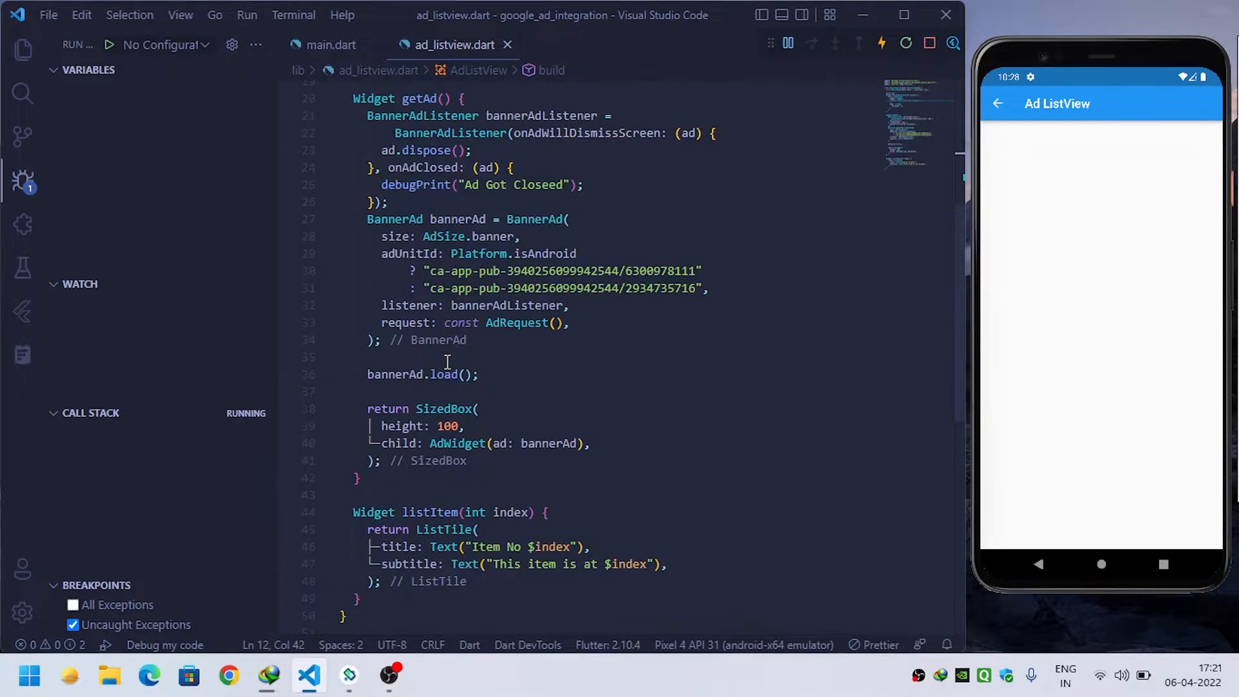
pyautogui.scroll(3)
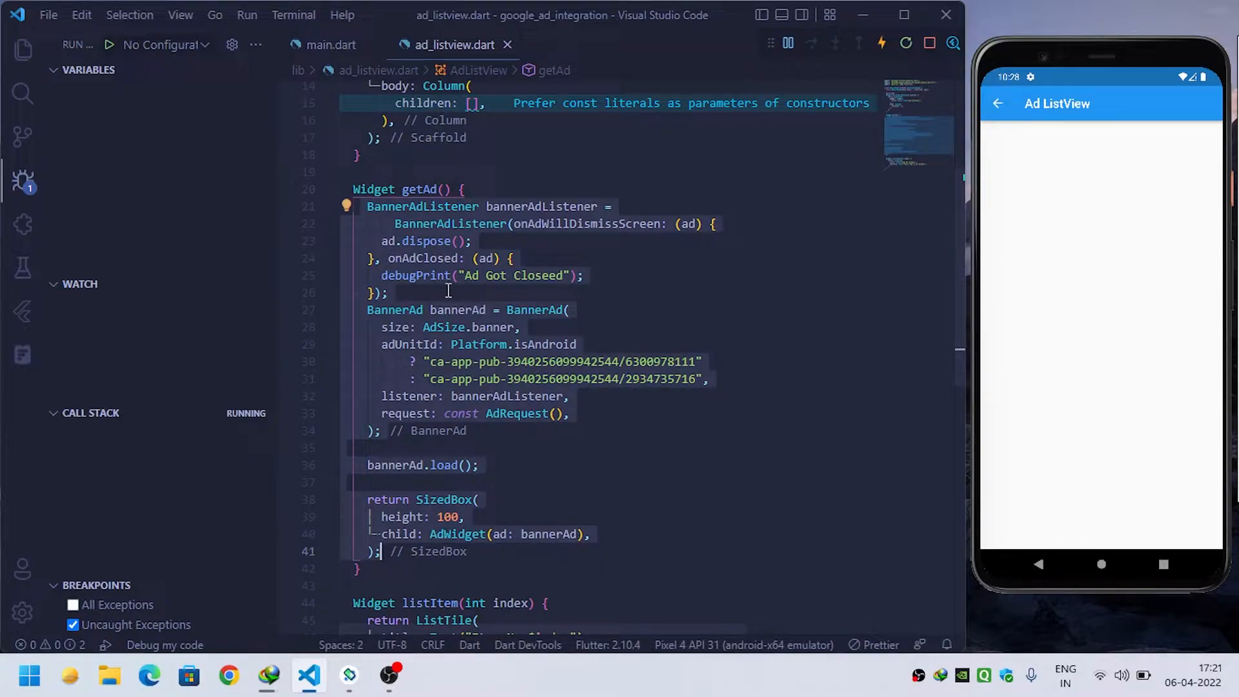
pyautogui.moveTo(414, 275)
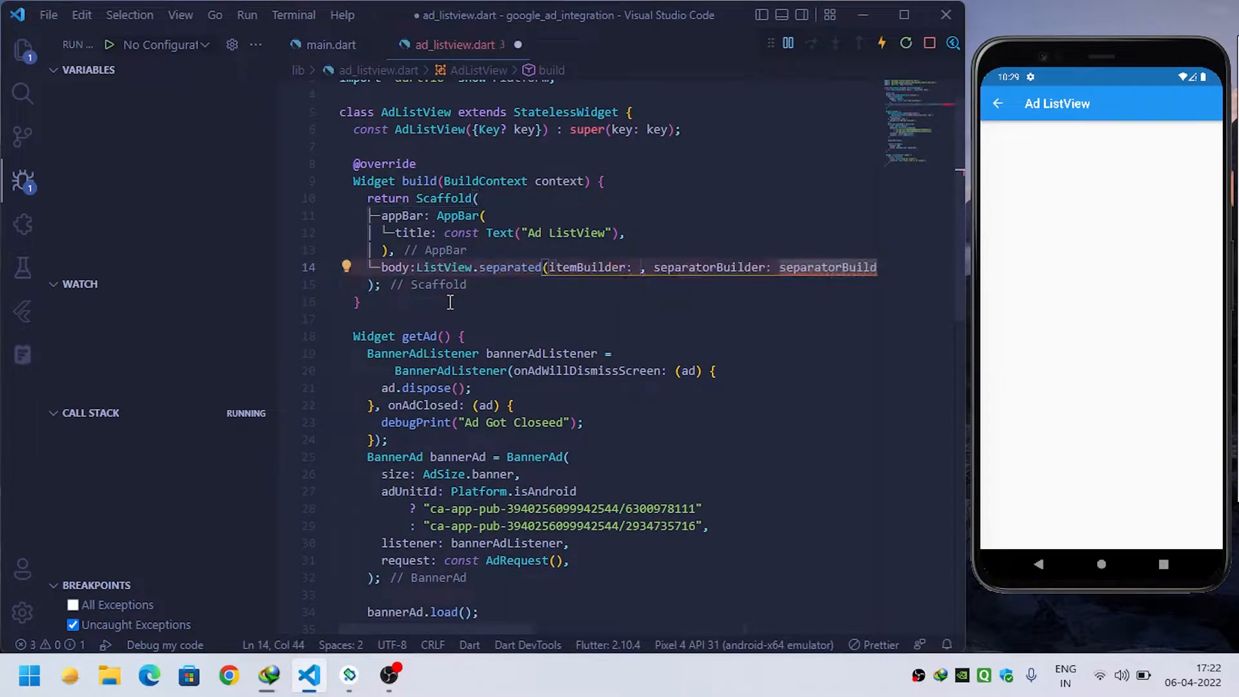
# Write ListView.separated with itemBuilder, itemCount 20 and SizedBox(height: 12.0) separators.
pyautogui.write('()')
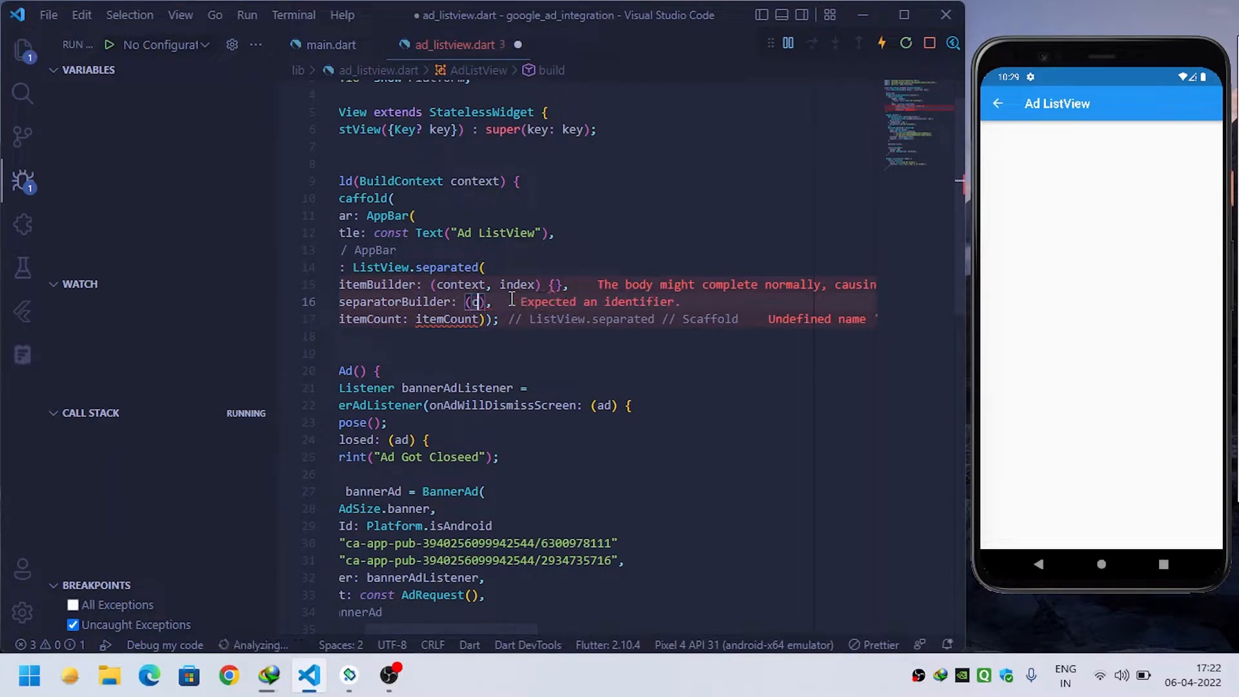
pyautogui.write('context')
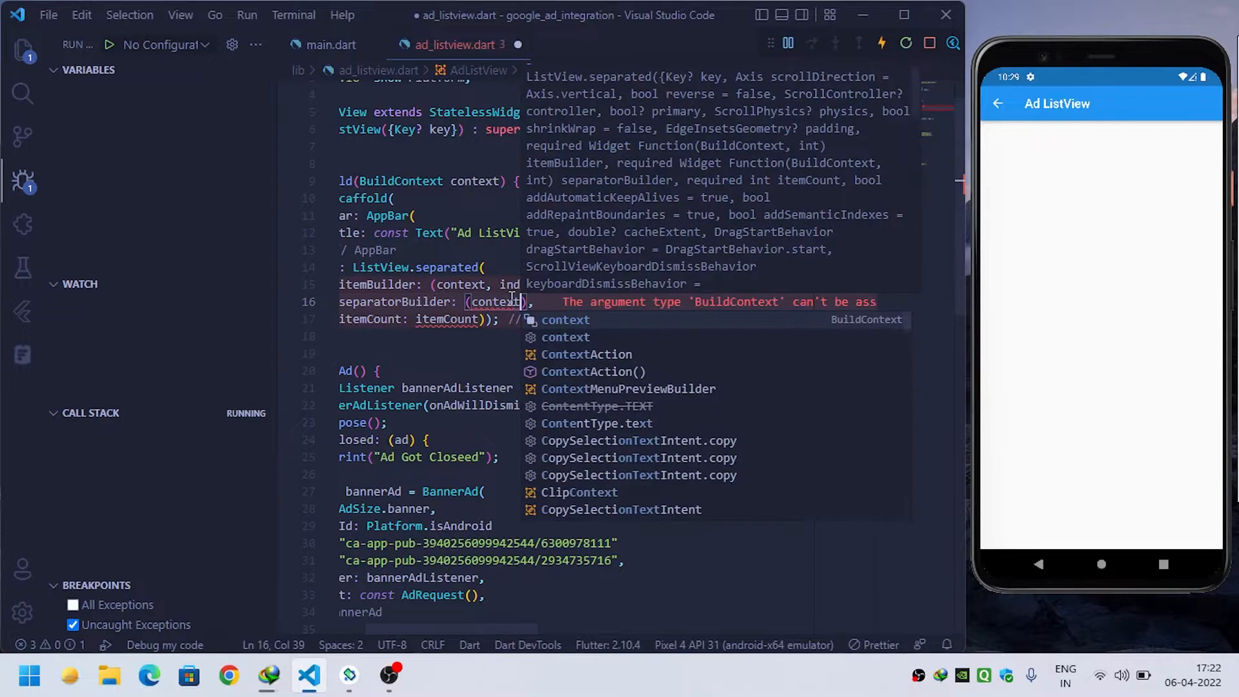
pyautogui.write(',index)')
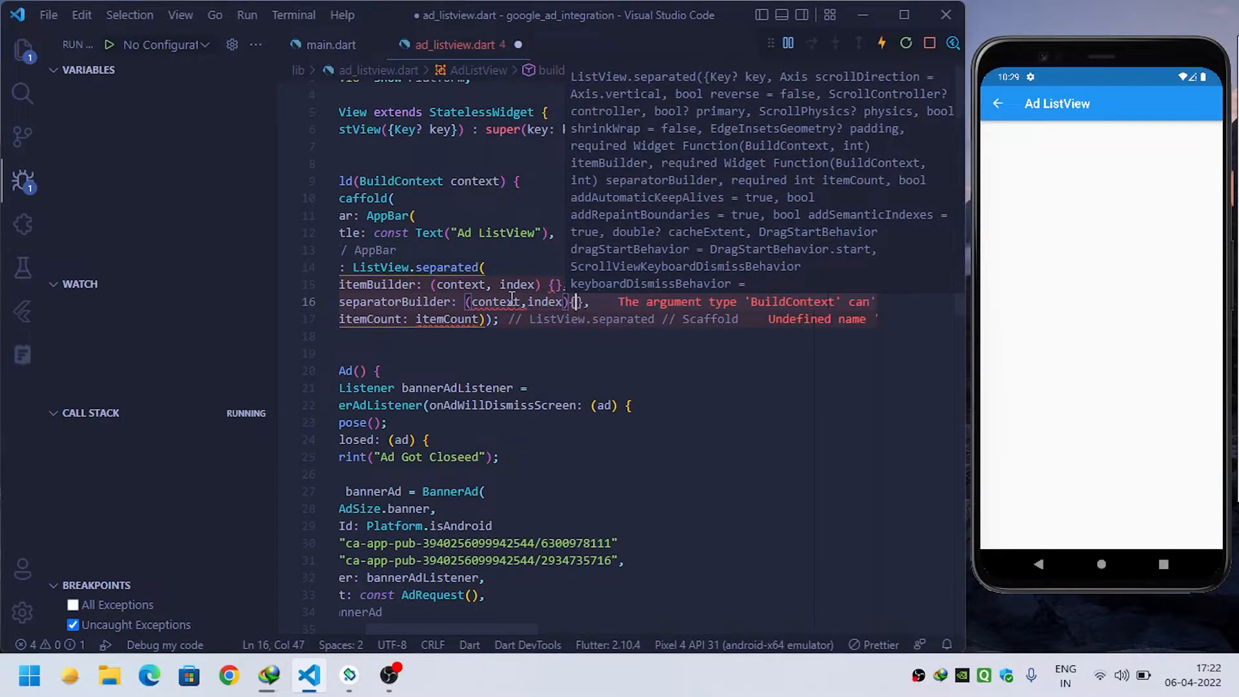
pyautogui.write('return')
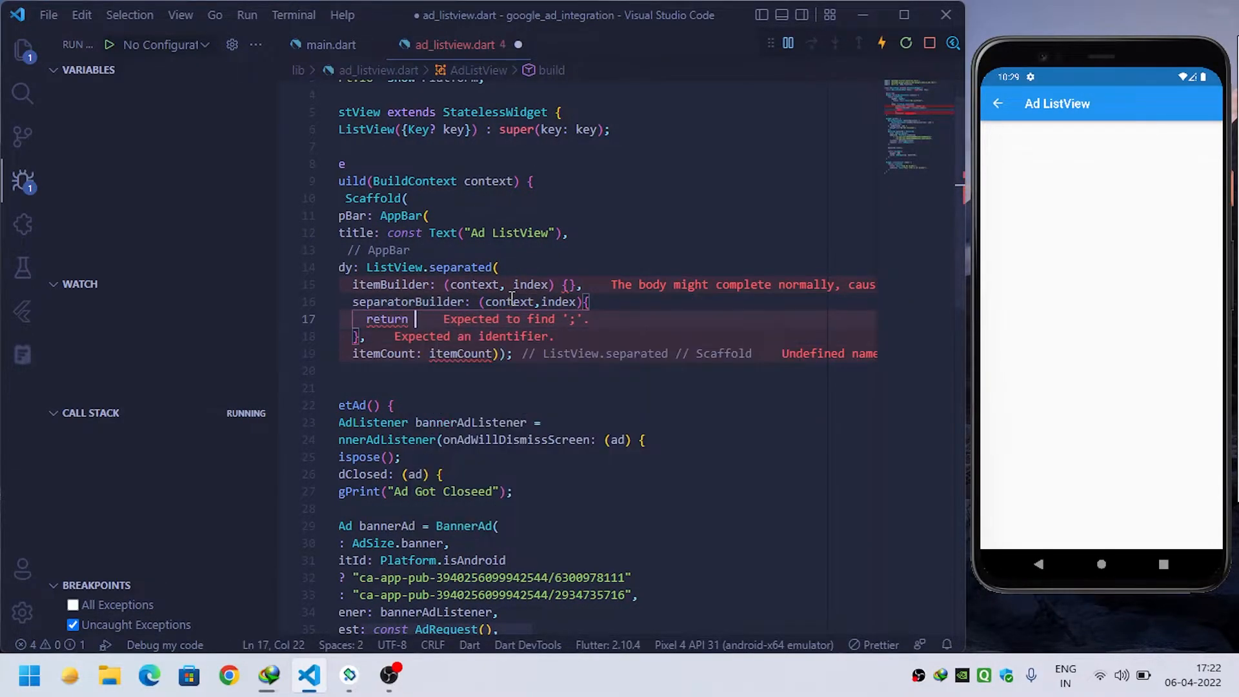
pyautogui.write('SizedBox()')
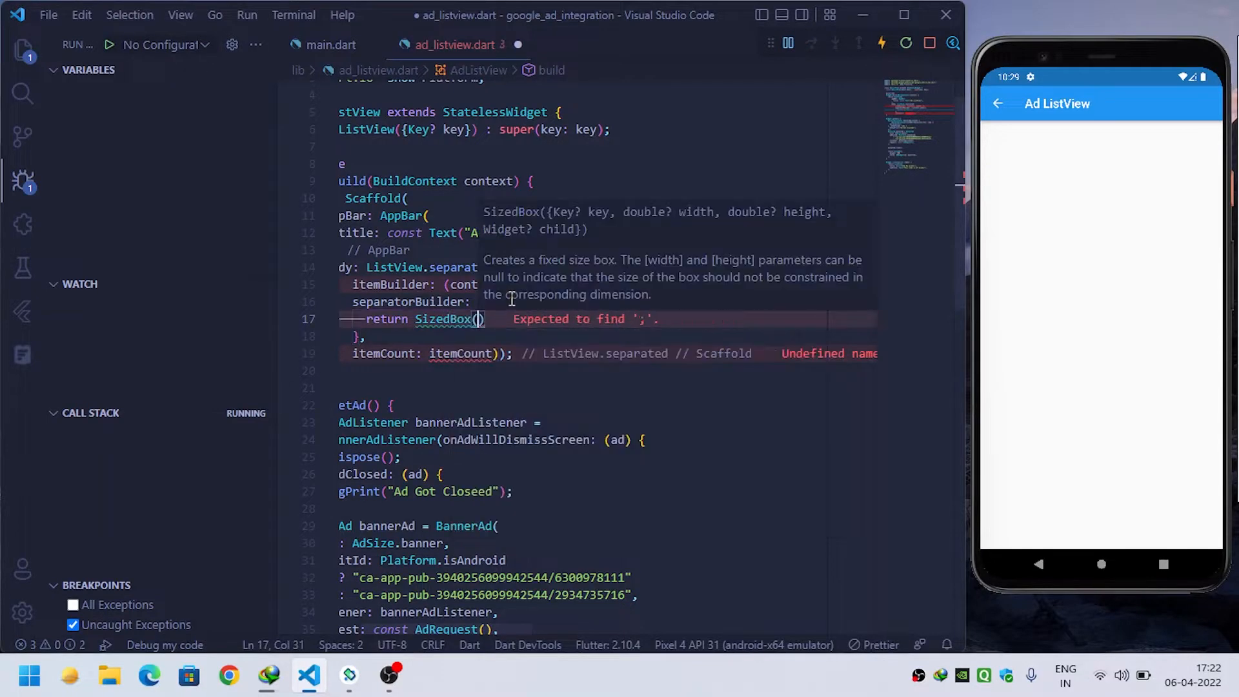
pyautogui.write('height: 1,')
pyautogui.click(425, 353)
pyautogui.write('20')
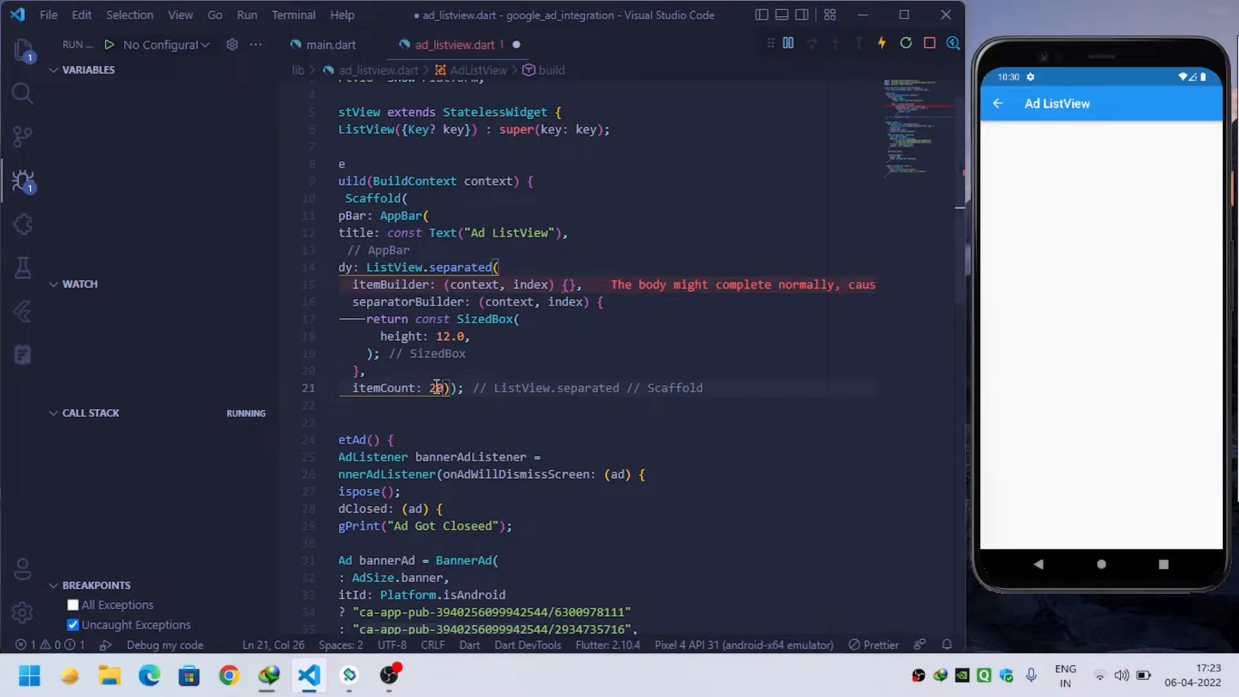
# In itemBuilder, return getAd() when index % 4 == 0.
pyautogui.click(571, 285)
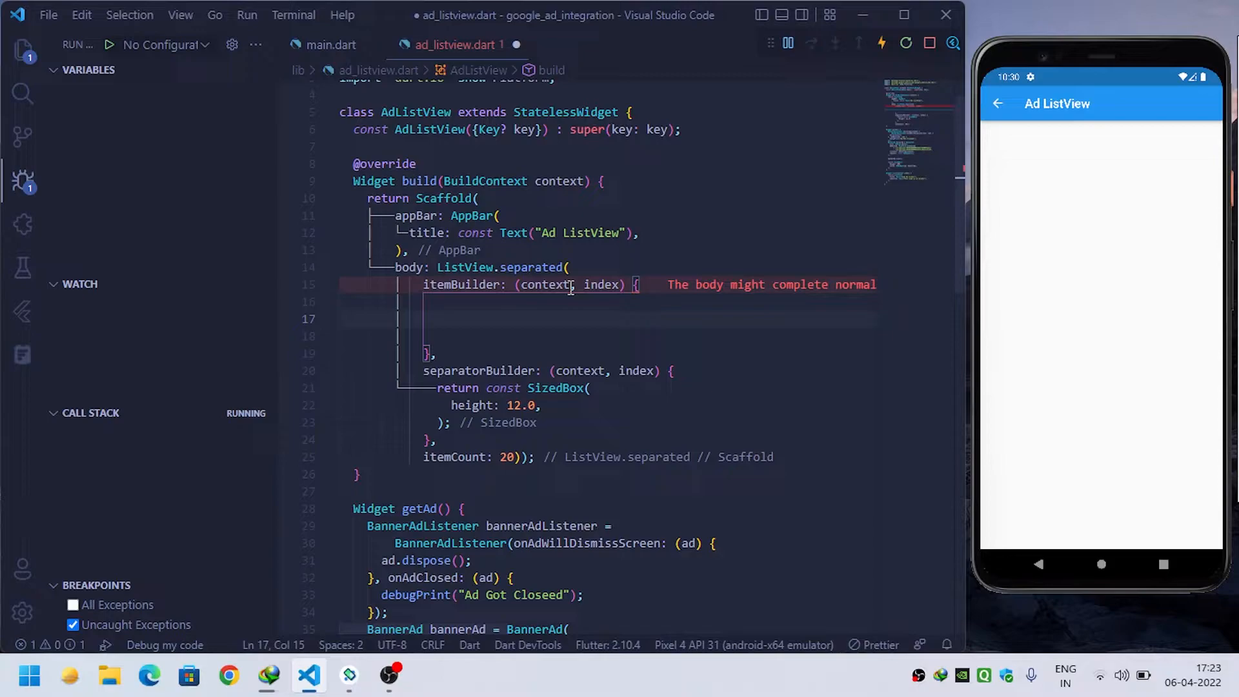
pyautogui.write('if()')
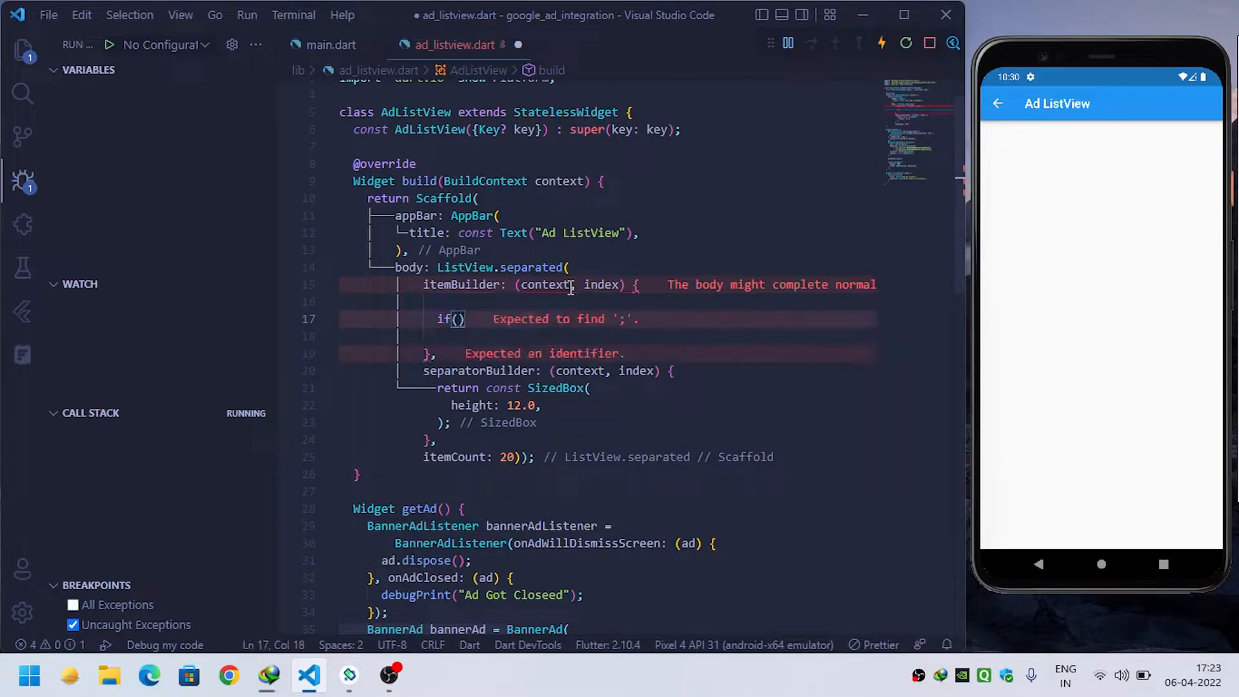
pyautogui.write('inde')
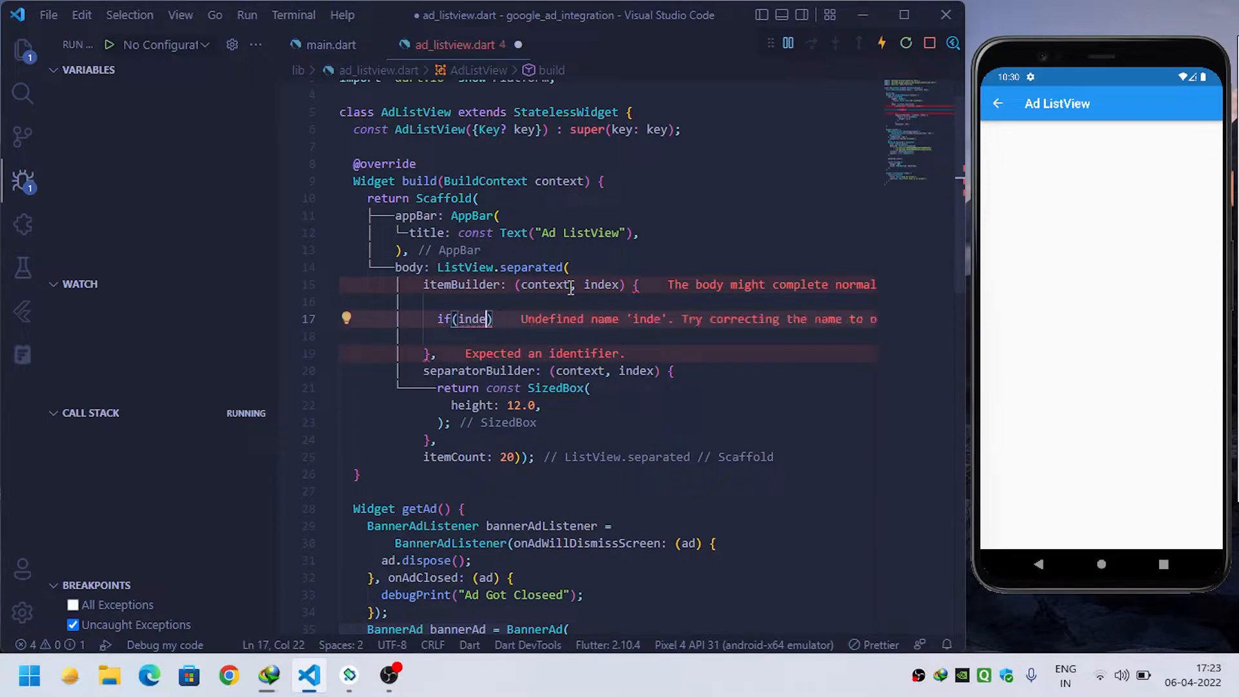
pyautogui.write('x%')
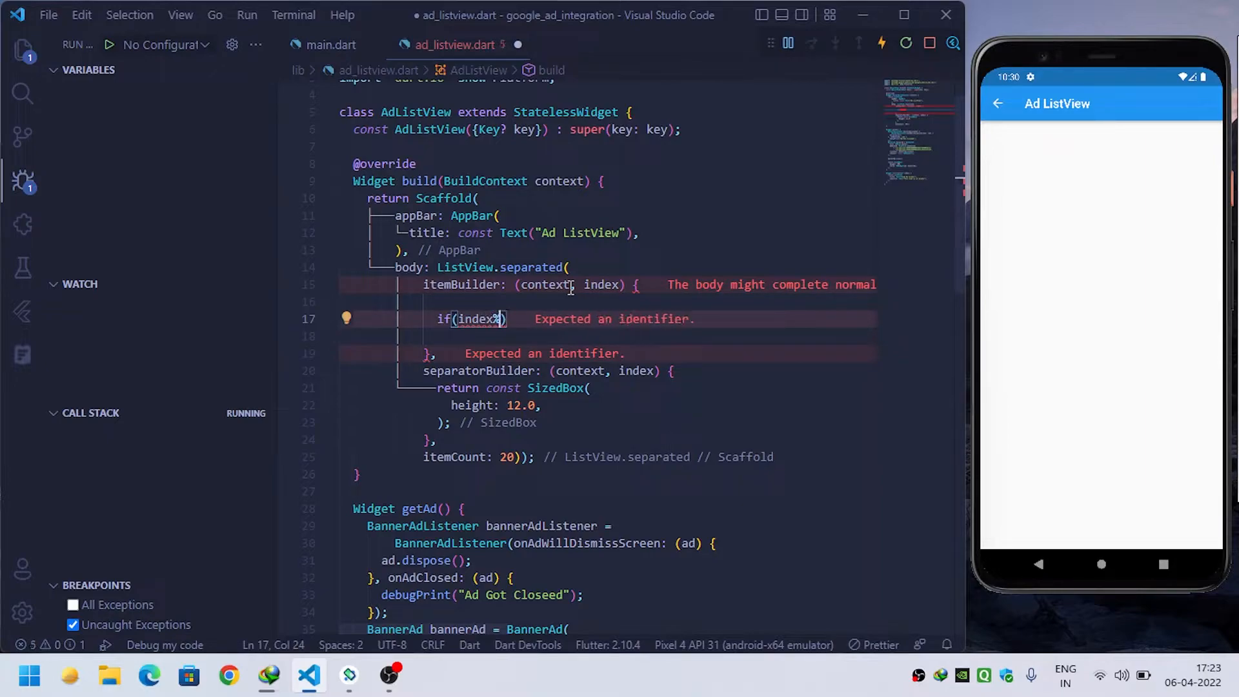
pyautogui.write('%4 == 0')
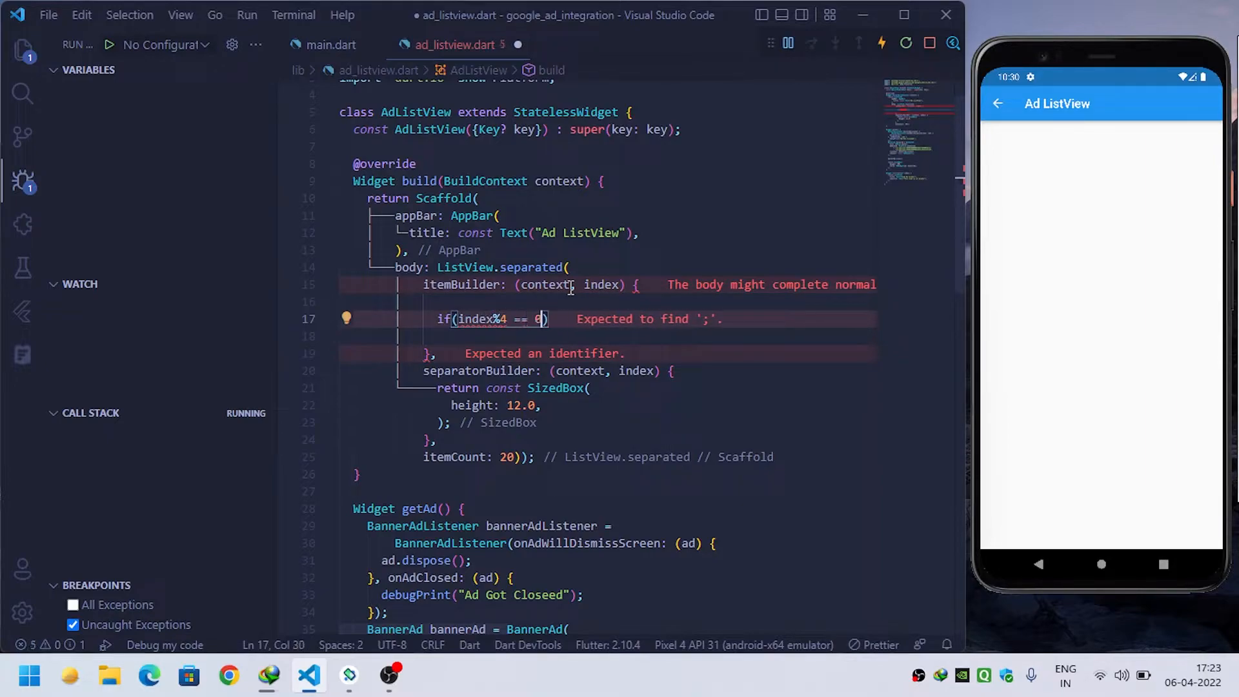
pyautogui.write('{')
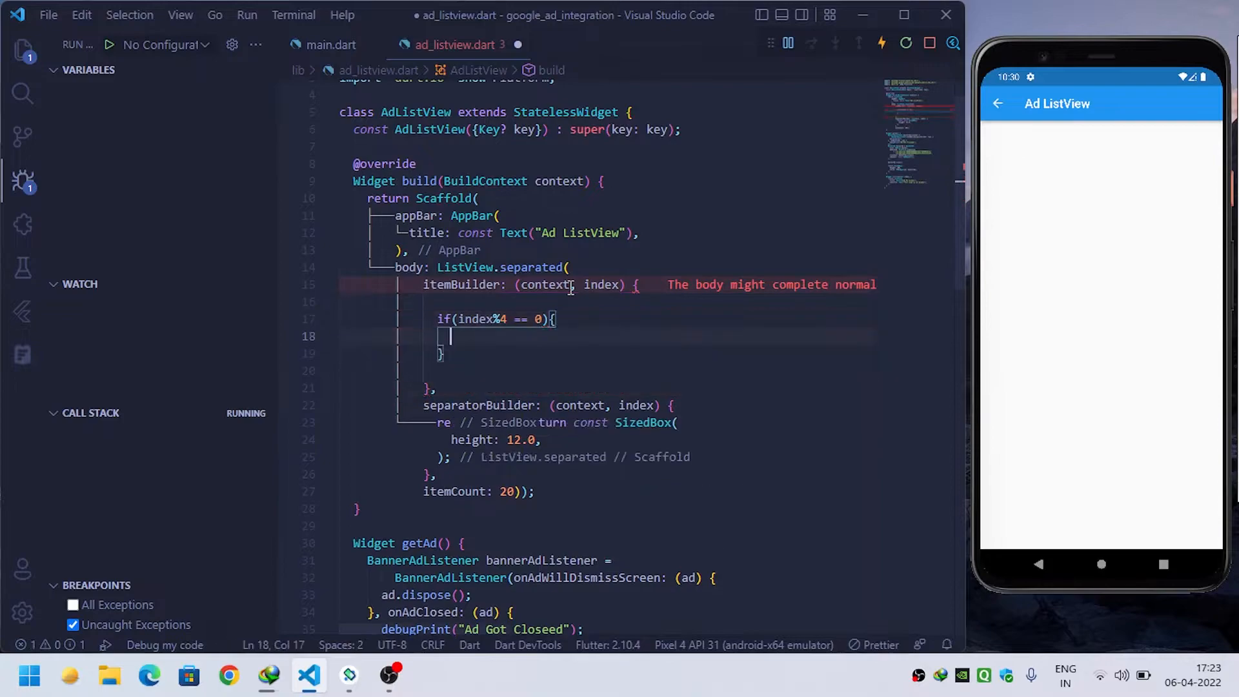
pyautogui.write('return')
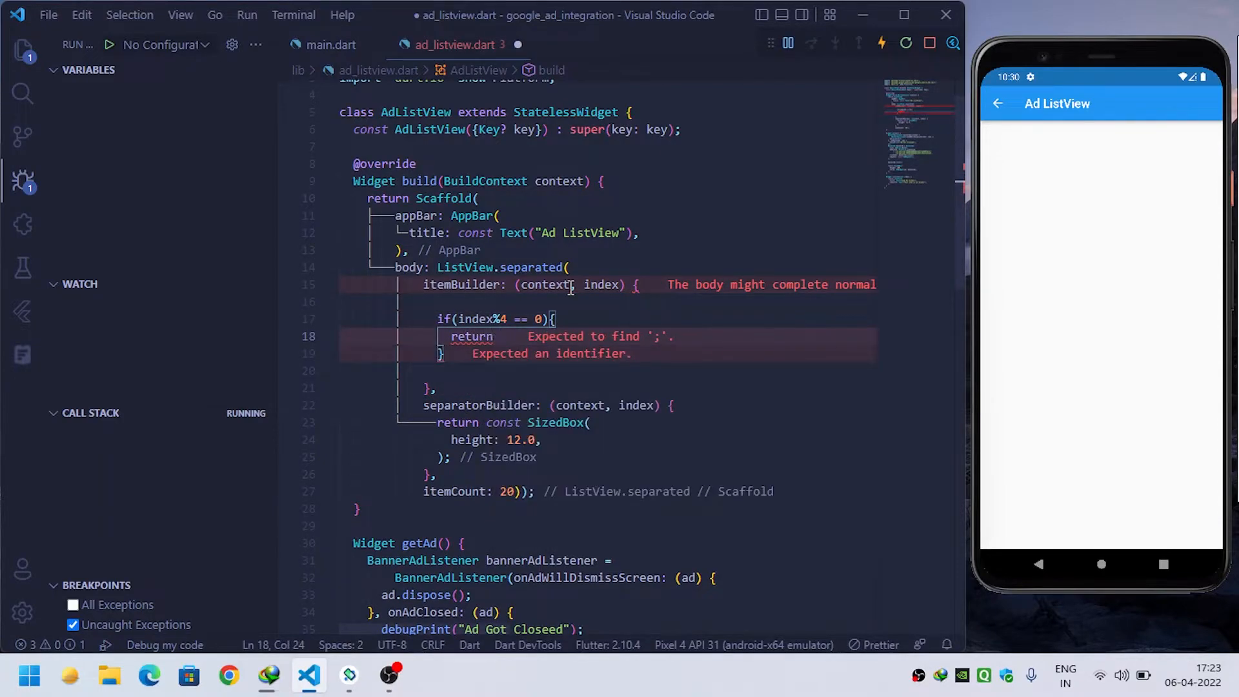
pyautogui.write('get')
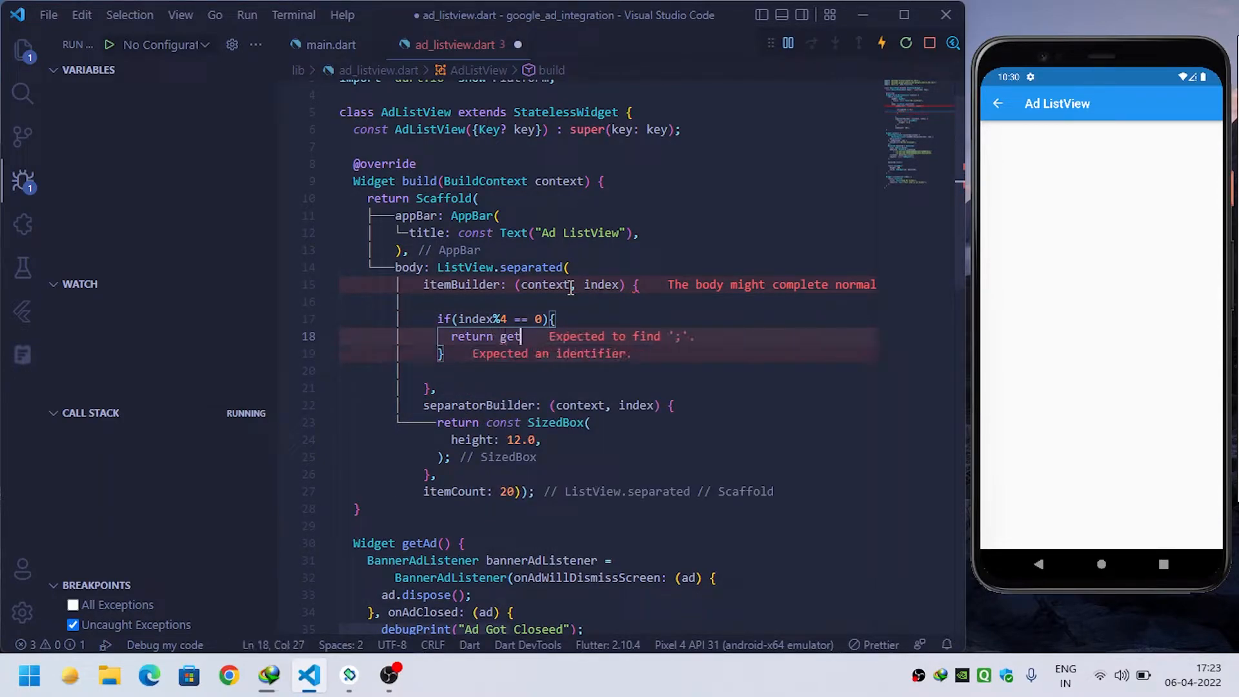
pyautogui.write('Ad();')
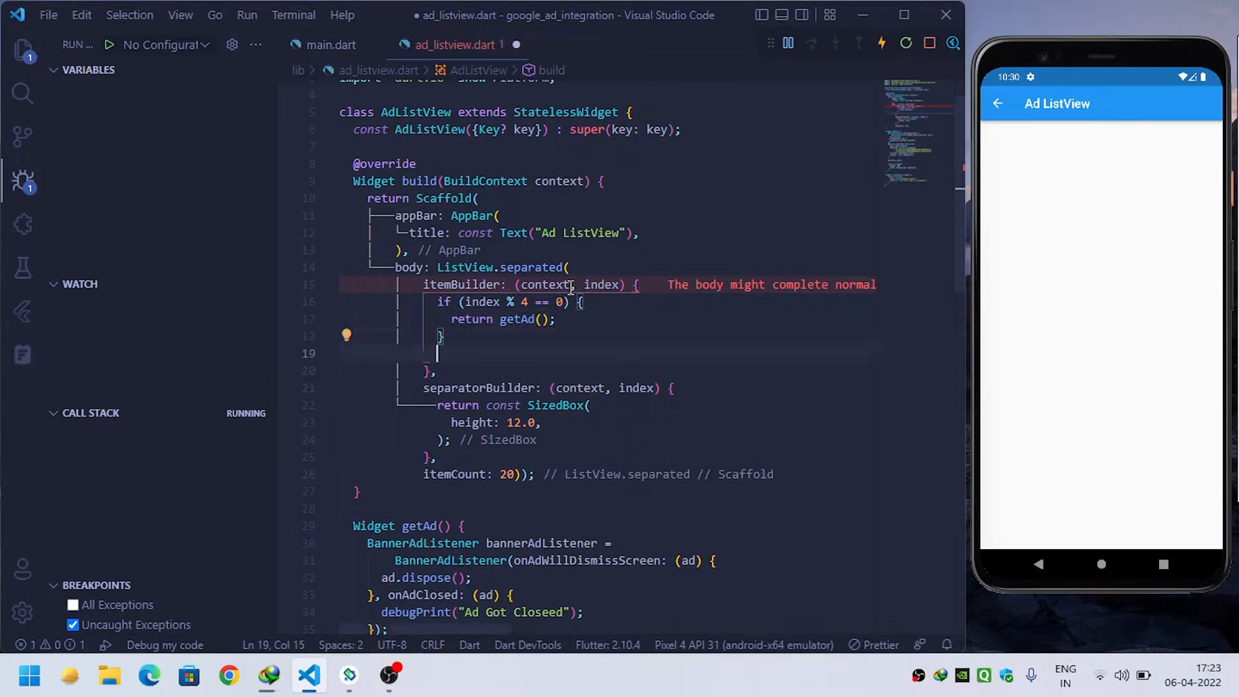
# Add the fallback return of listItem(index) after the if block.
pyautogui.write('return')
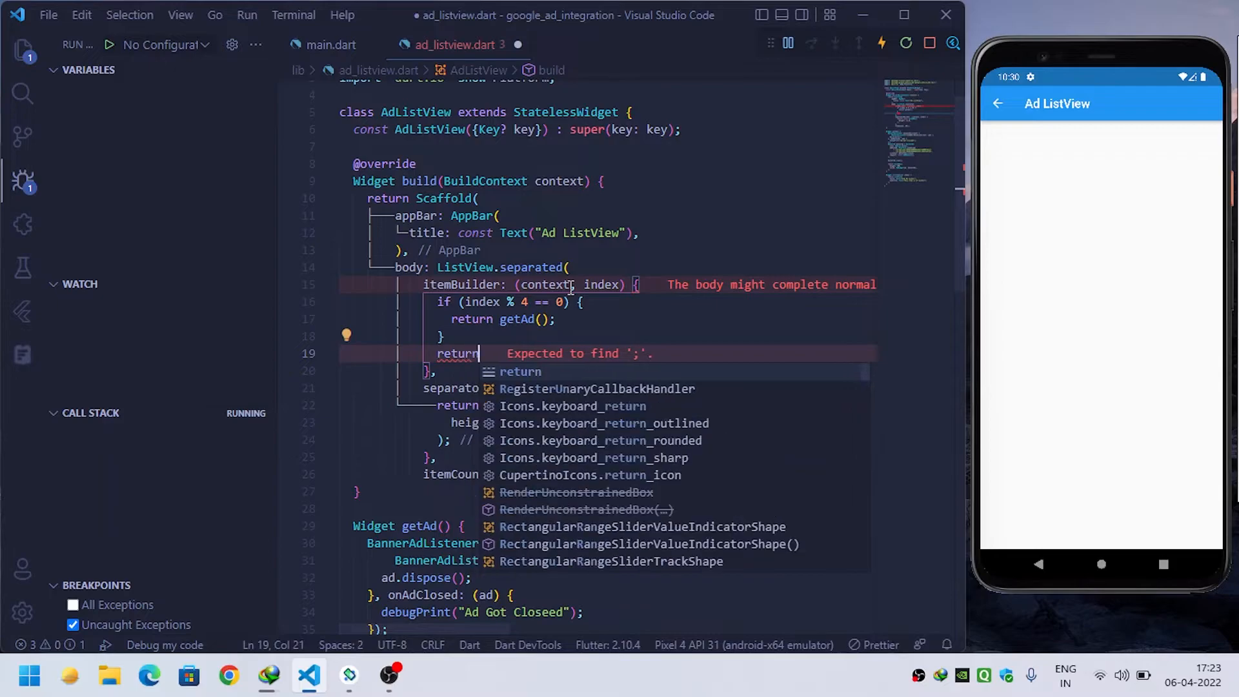
pyautogui.write('get')
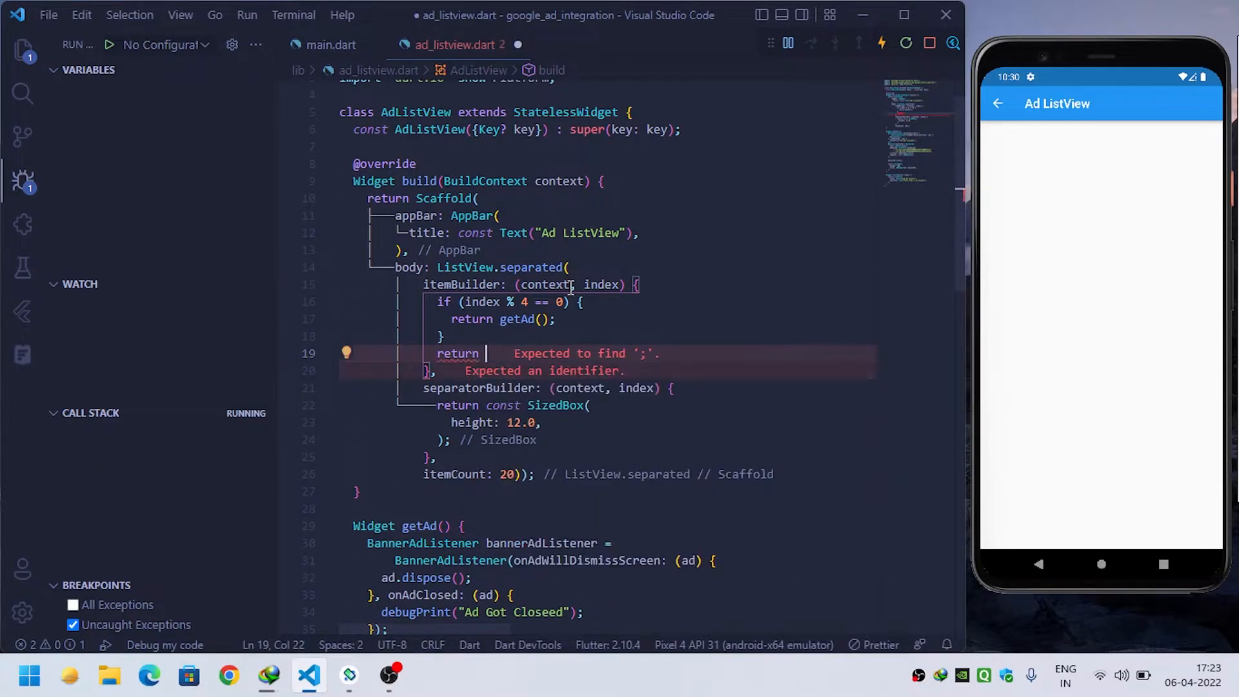
pyautogui.write('listItem(index)')
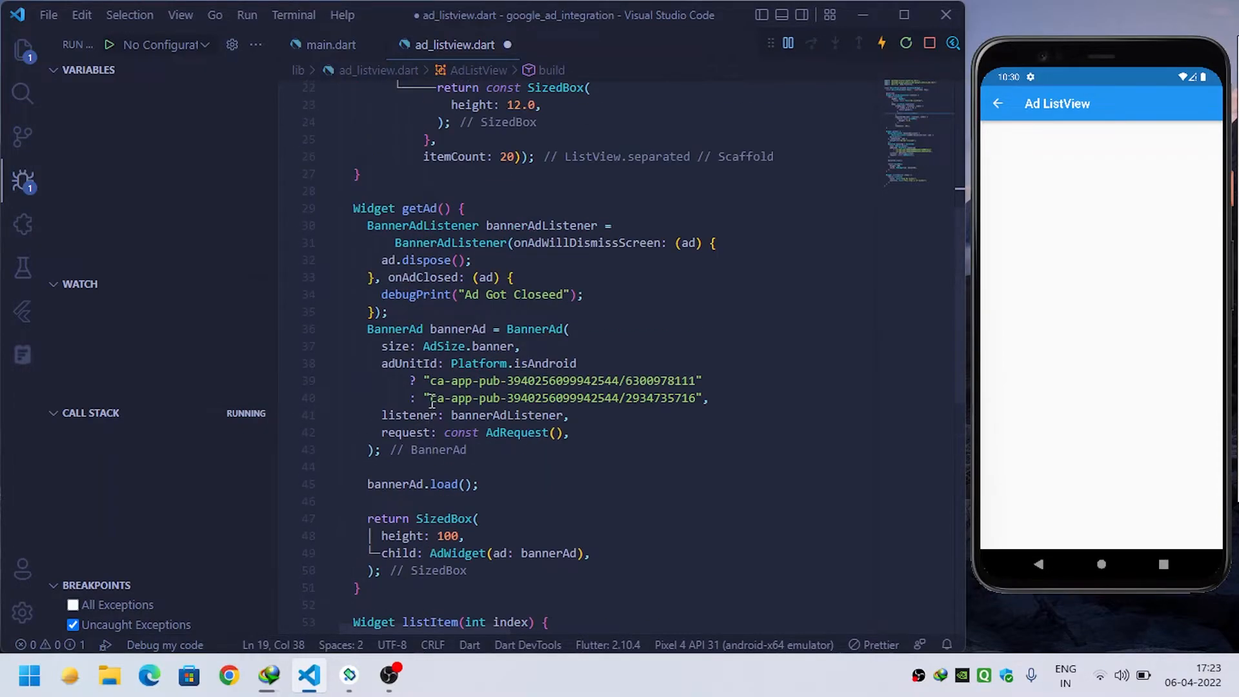
pyautogui.scroll(3)
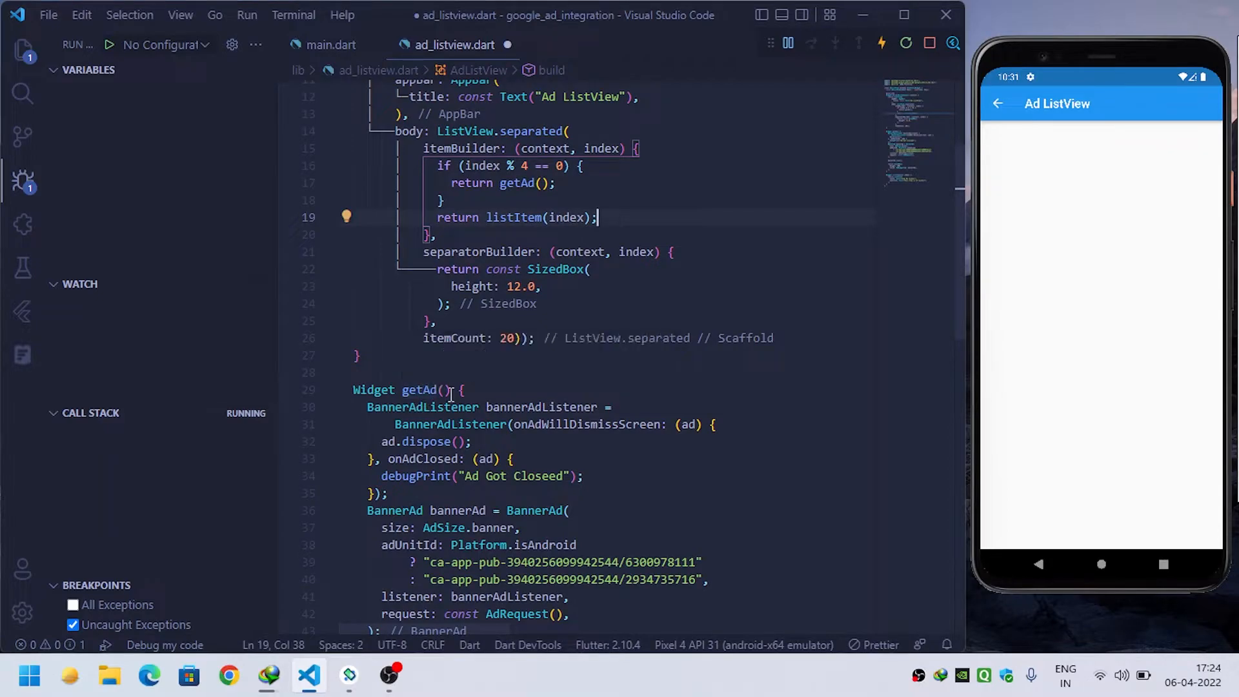
pyautogui.scroll(-3)
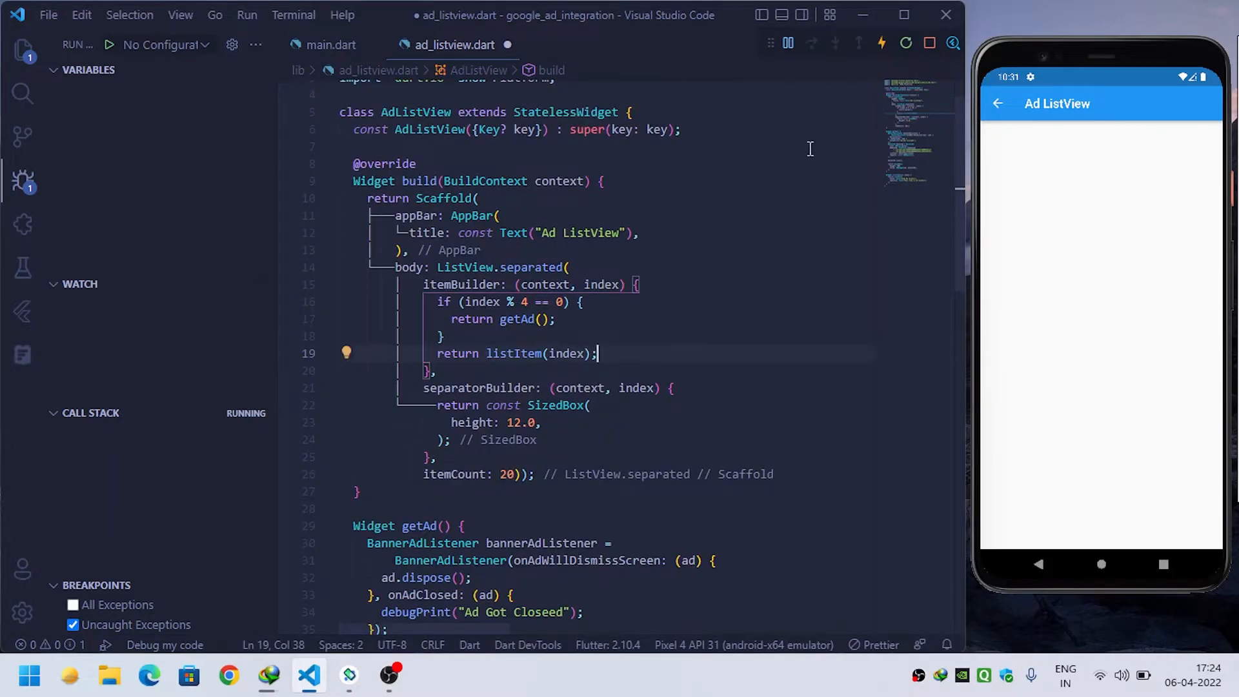
pyautogui.moveTo(848, 127)
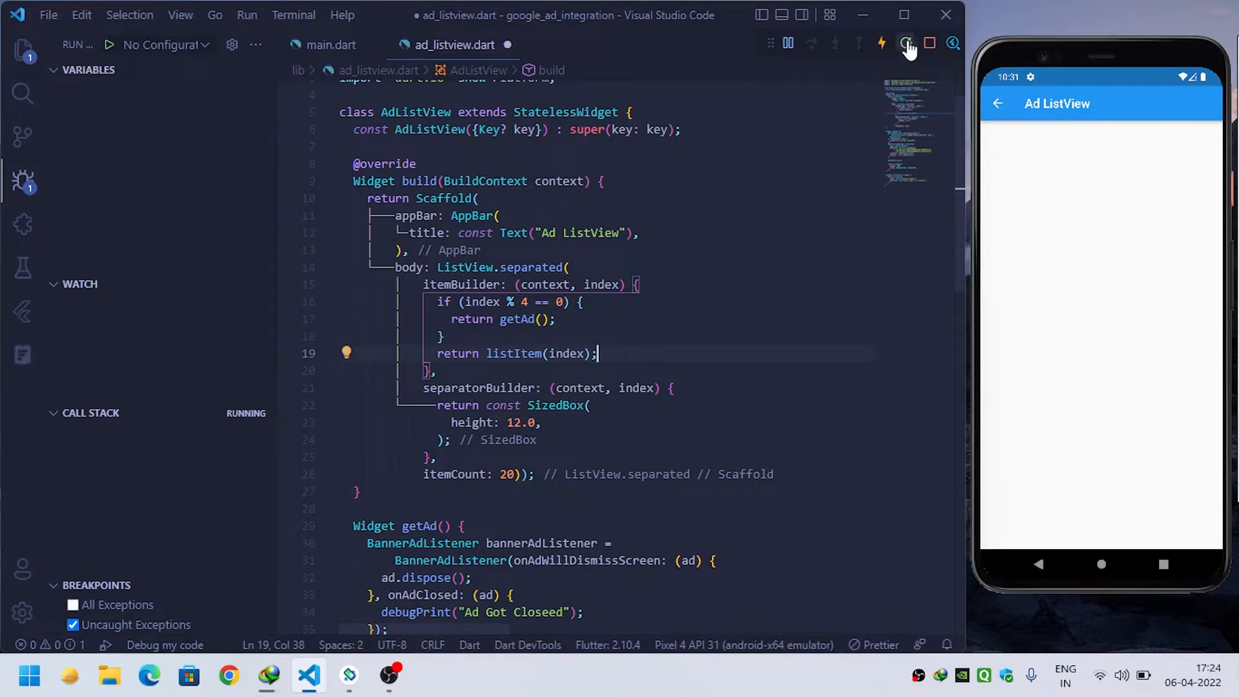
# Hot restart the app, show the interstitial test ad, then close it.
pyautogui.click(905, 43)
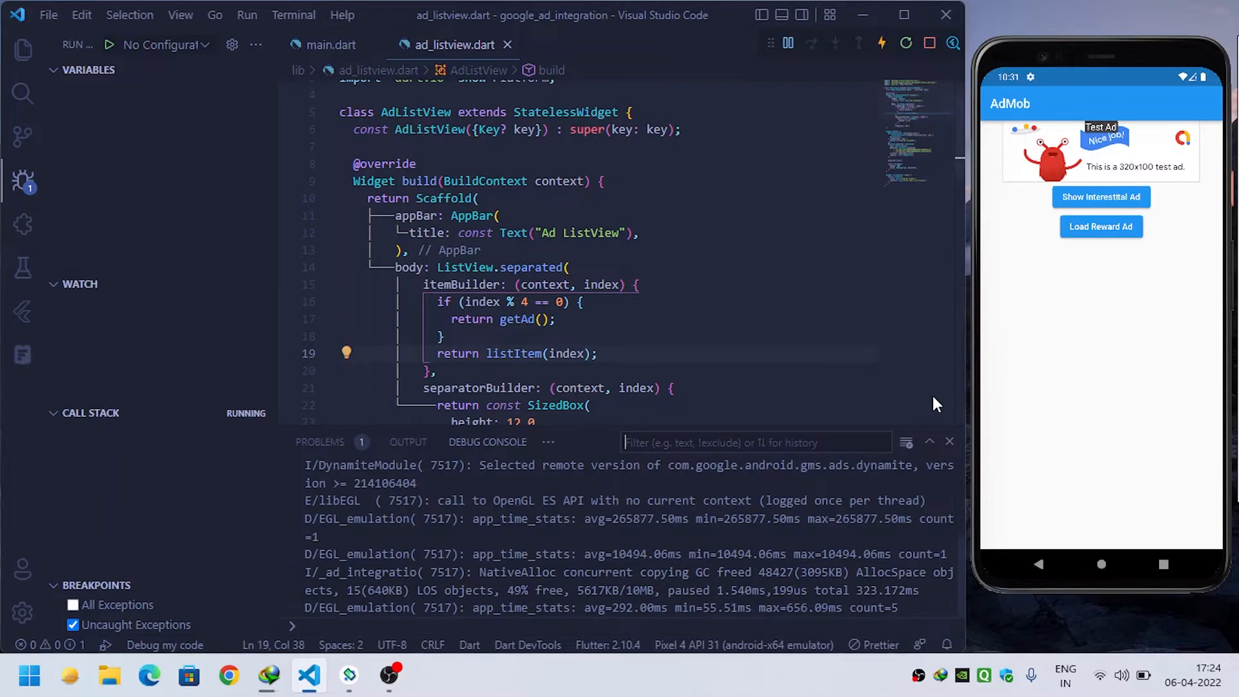
pyautogui.moveTo(948, 451)
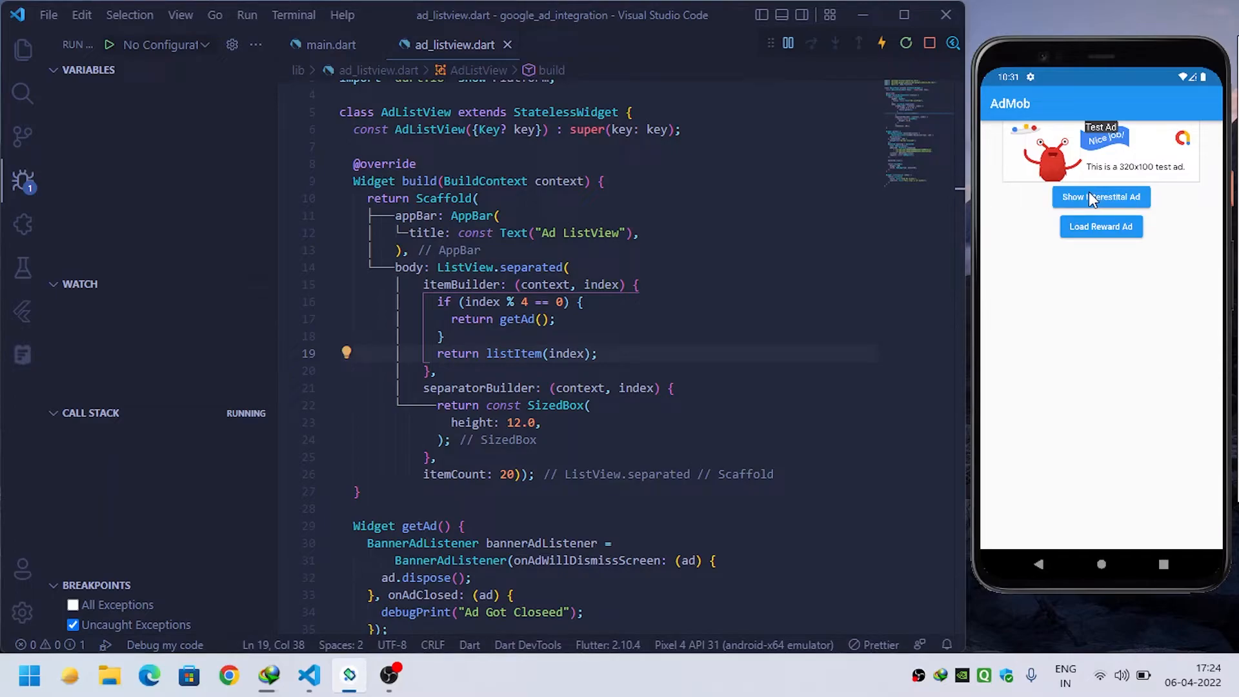
pyautogui.click(1100, 197)
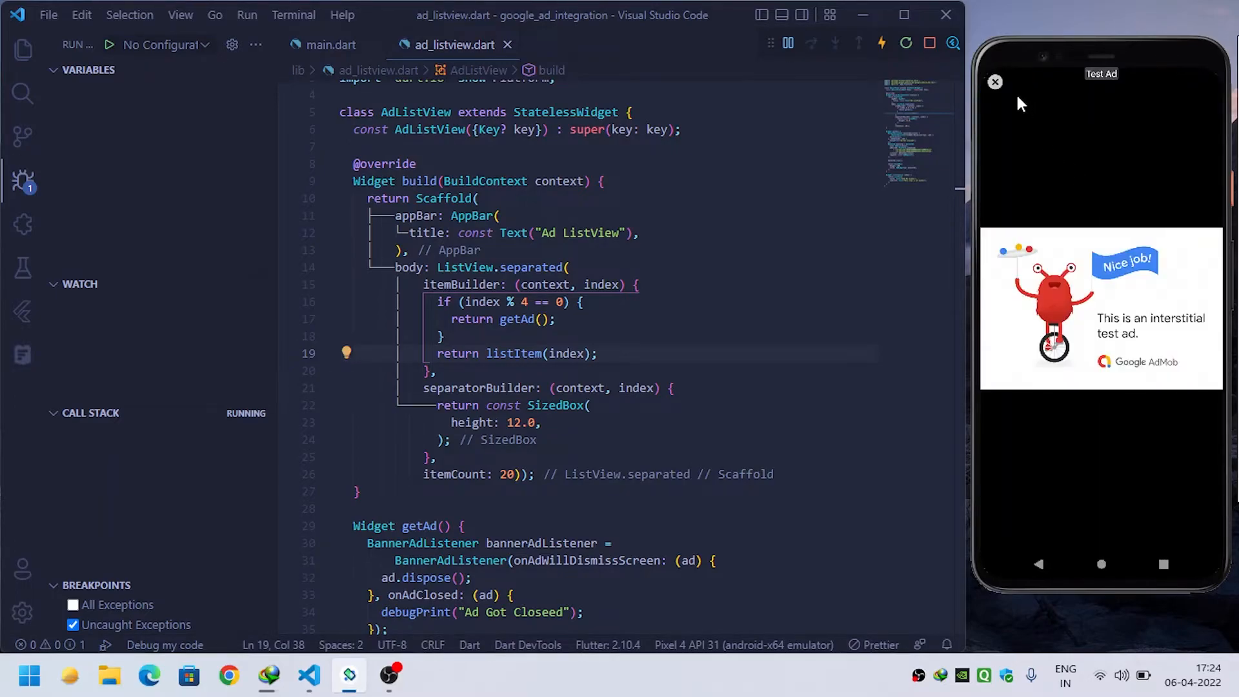
pyautogui.moveTo(999, 91)
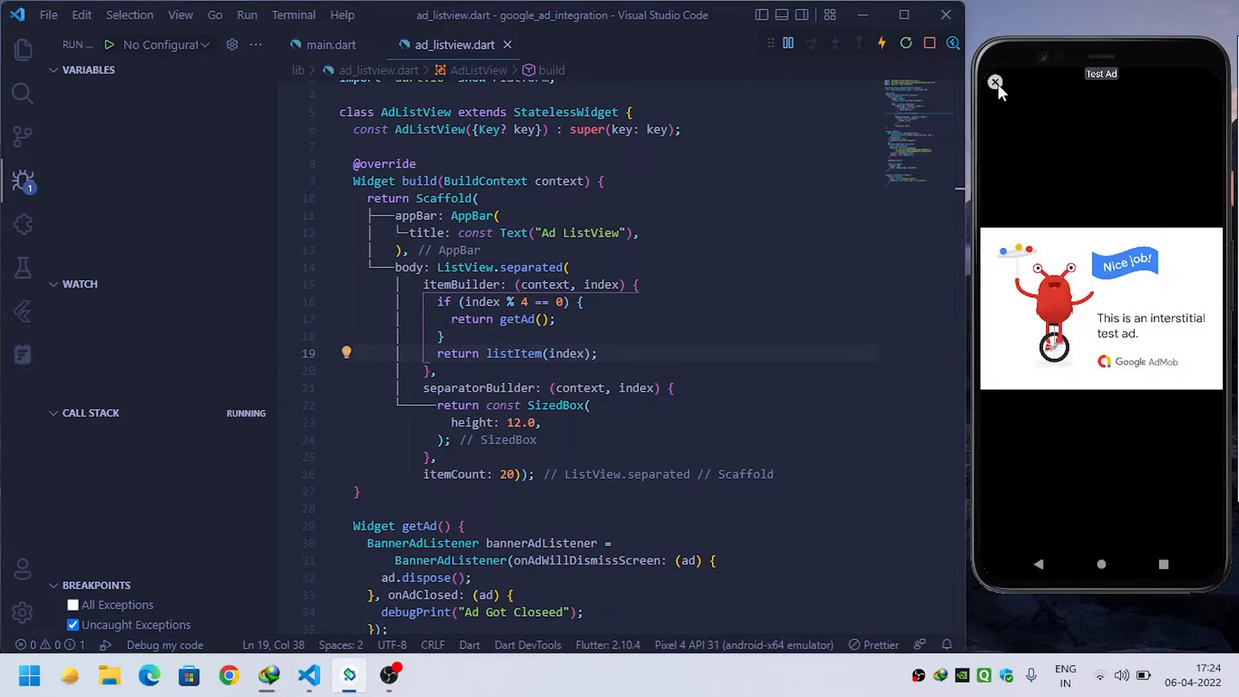
pyautogui.click(996, 82)
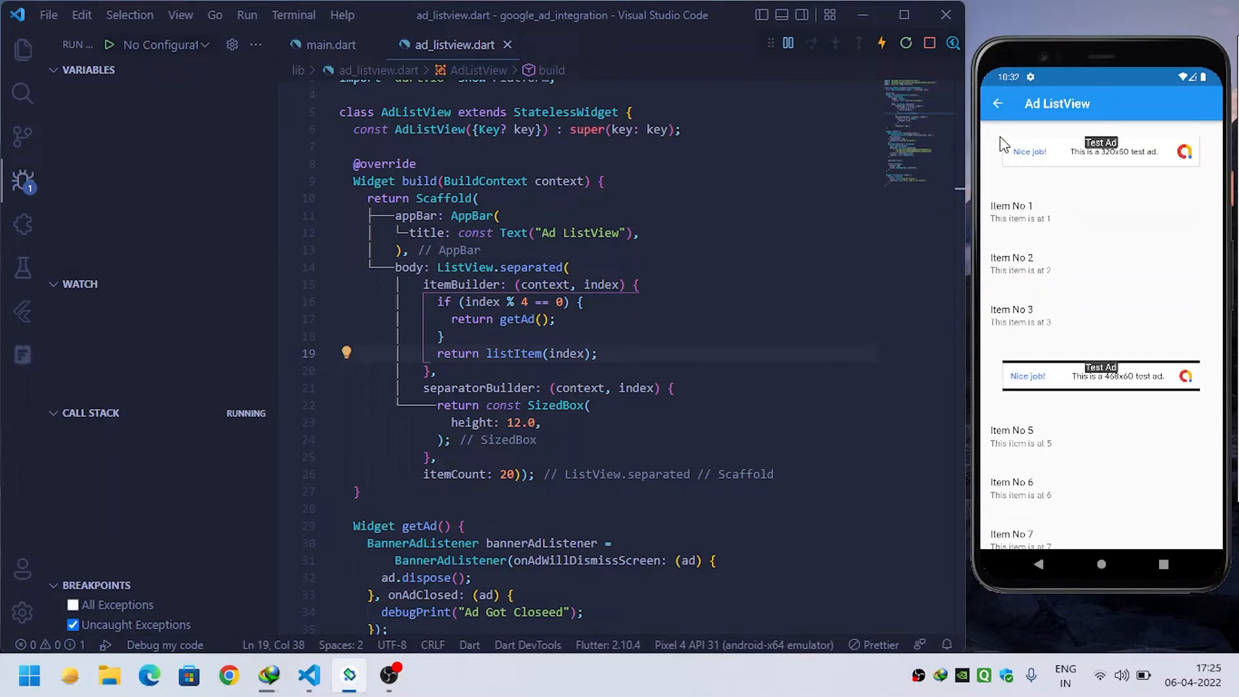
pyautogui.moveTo(995, 182)
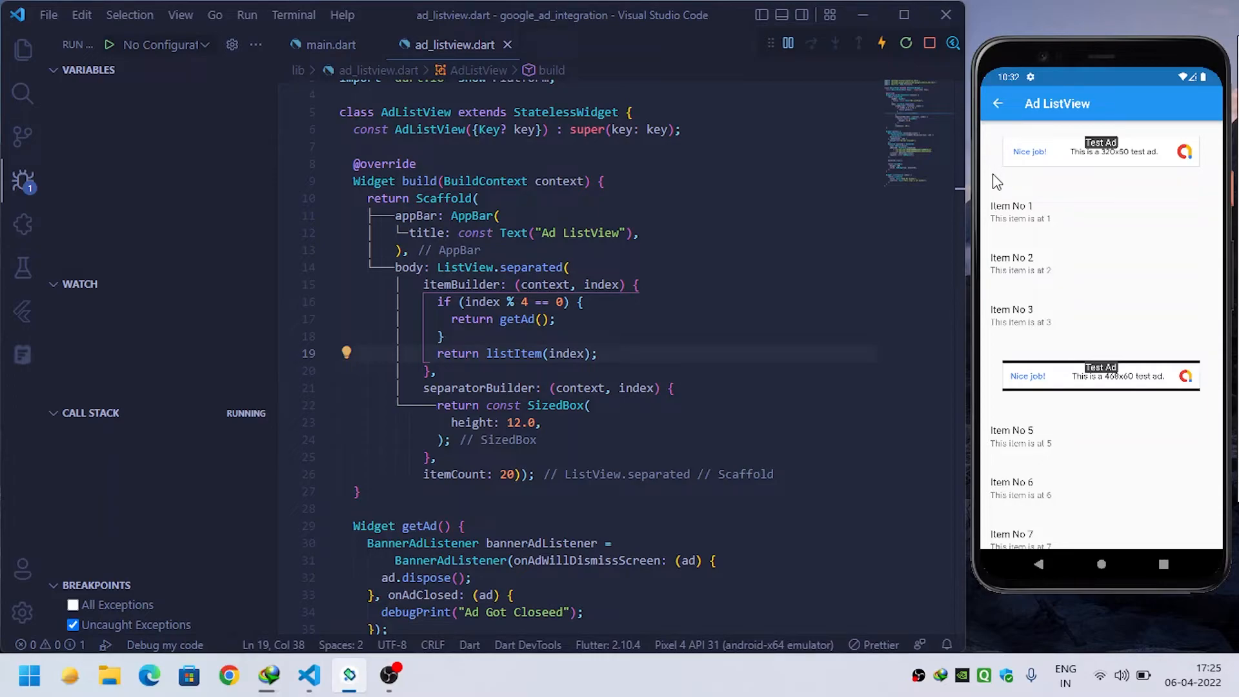
pyautogui.moveTo(1042, 272)
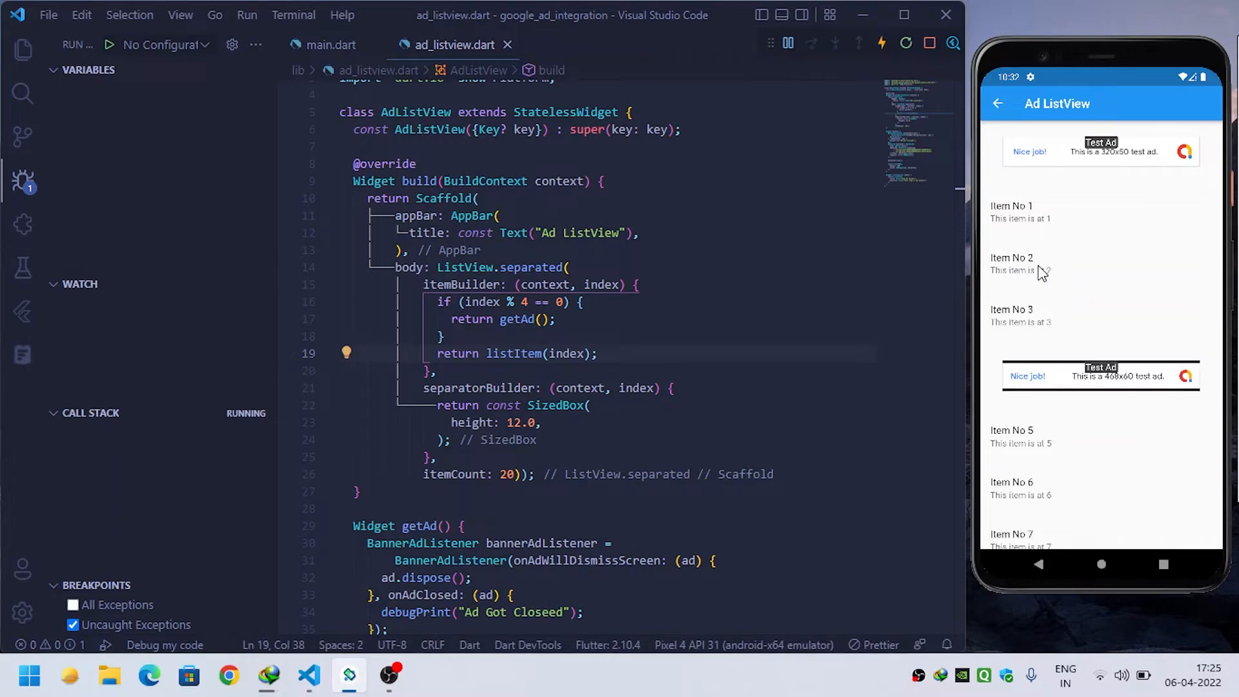
pyautogui.scroll(-3)
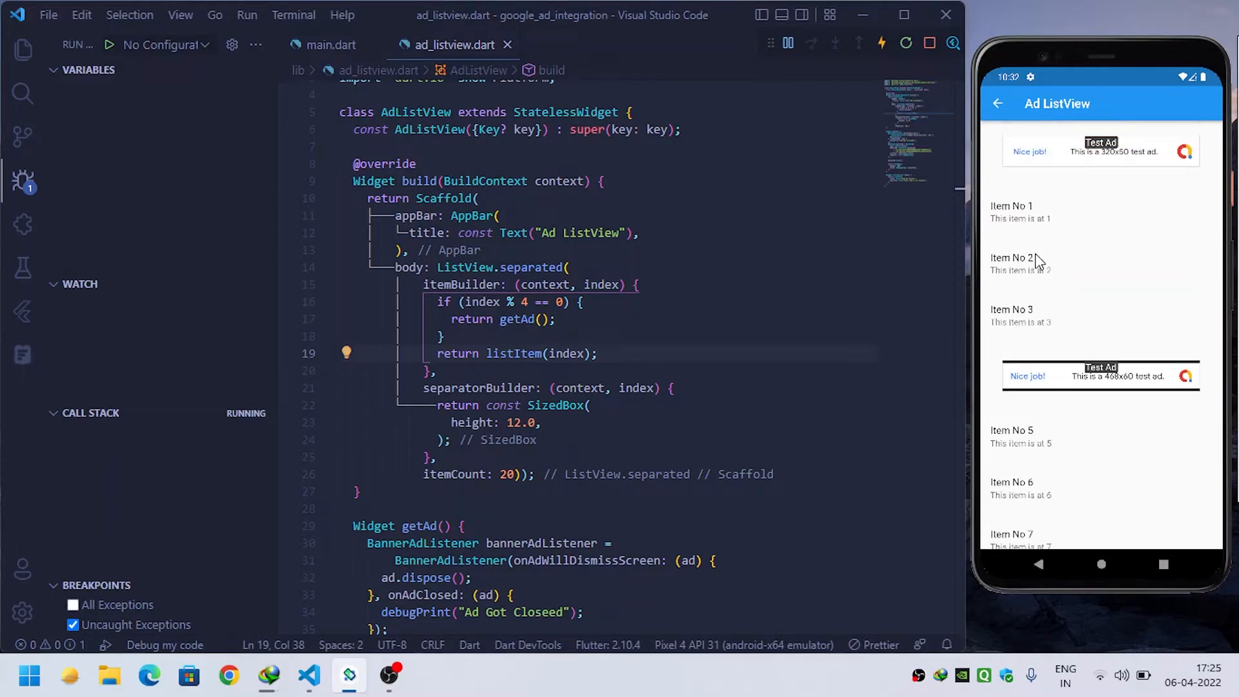
pyautogui.scroll(-3)
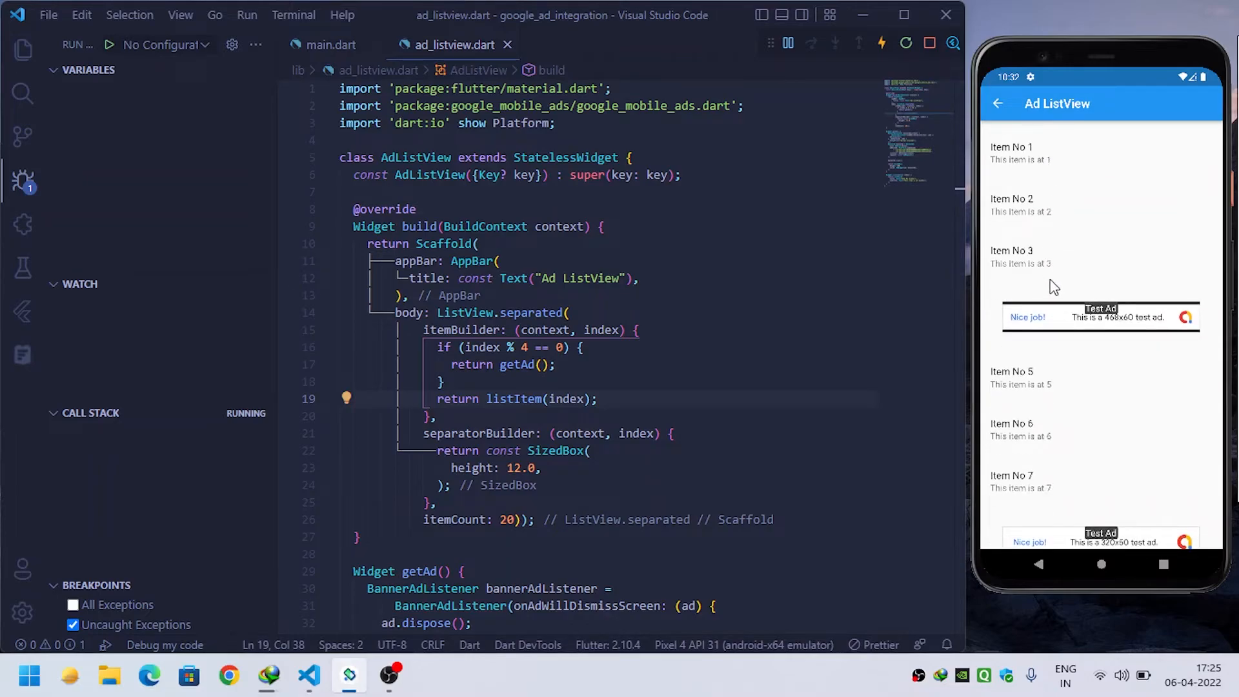
pyautogui.scroll(-3)
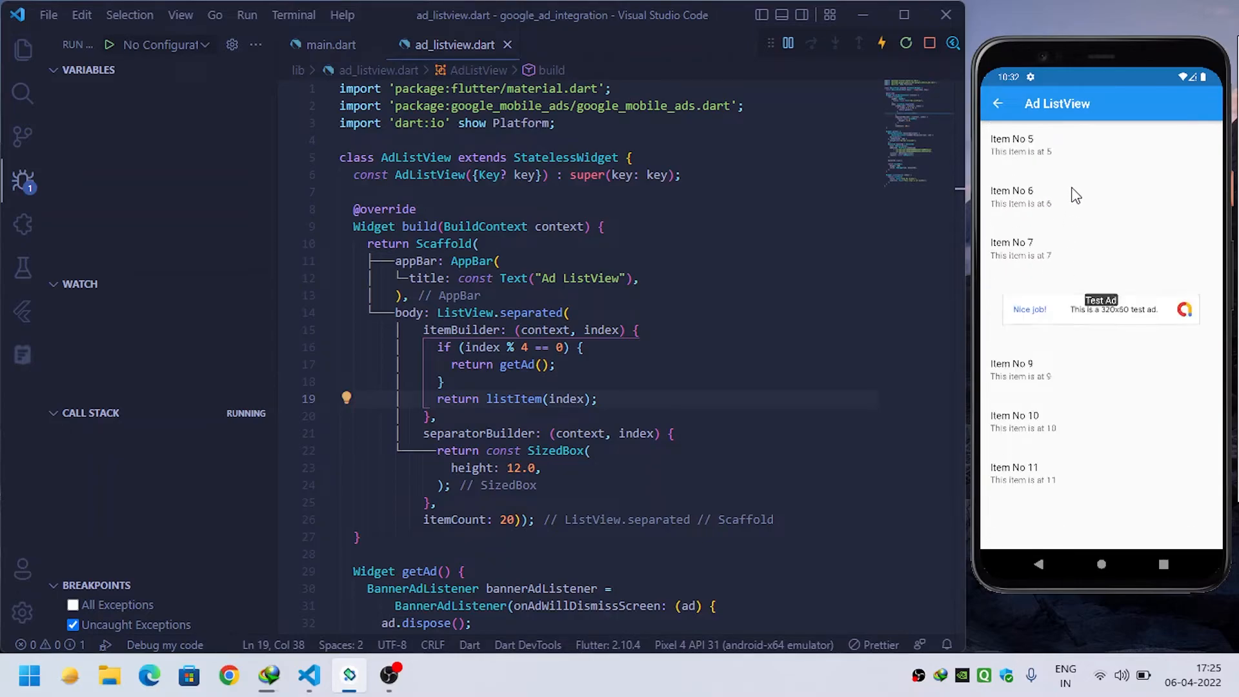
pyautogui.scroll(-3)
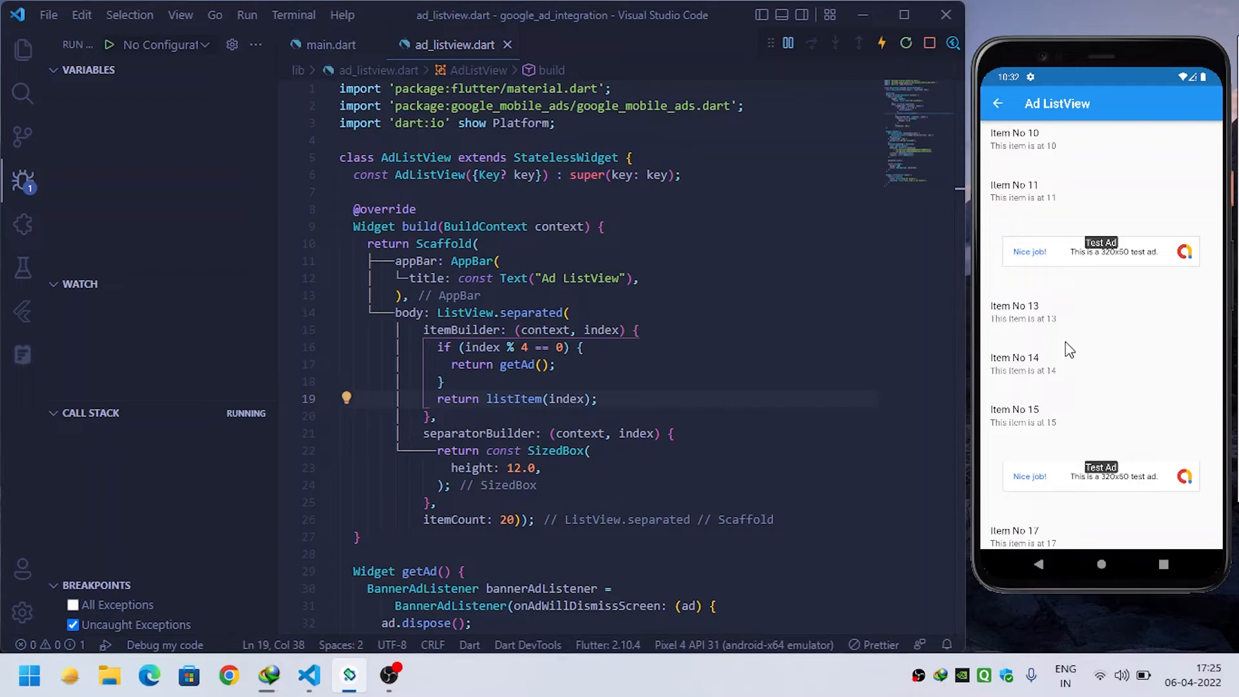
pyautogui.scroll(-3)
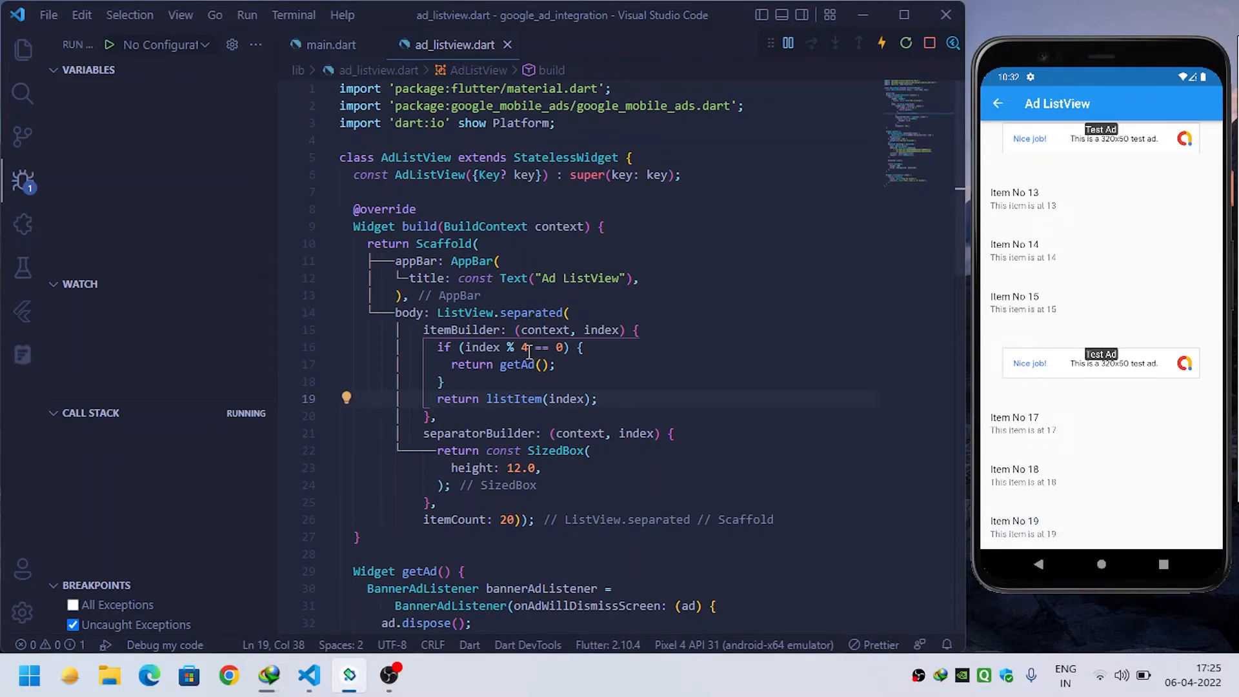
# Delete the 4 from 'index % 4 == 0' in the itemBuilder condition.
pyautogui.click(563, 348)
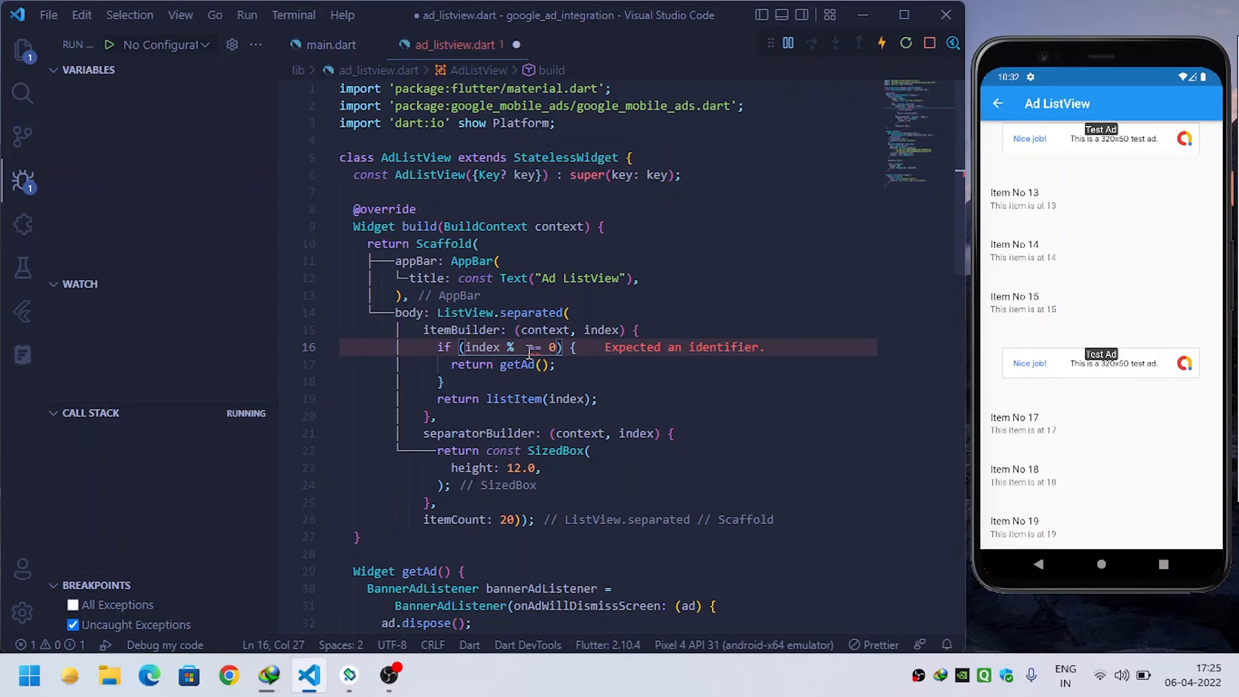
pyautogui.write('4')
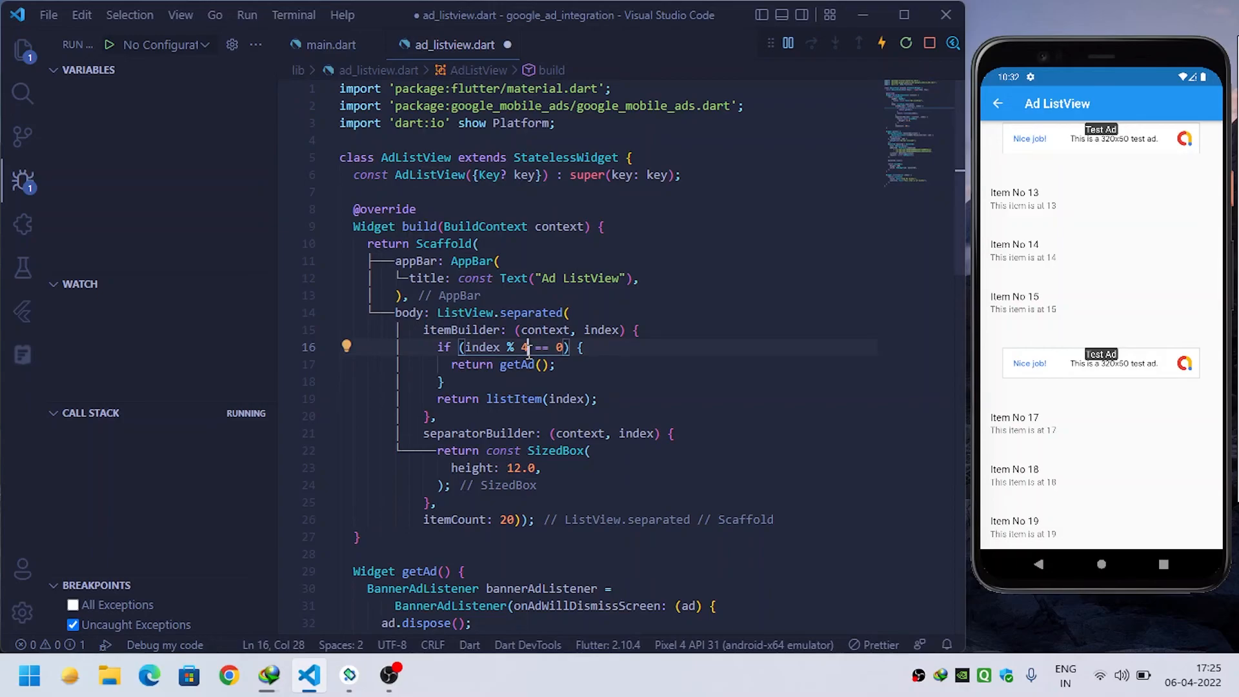
pyautogui.press('Backspace')
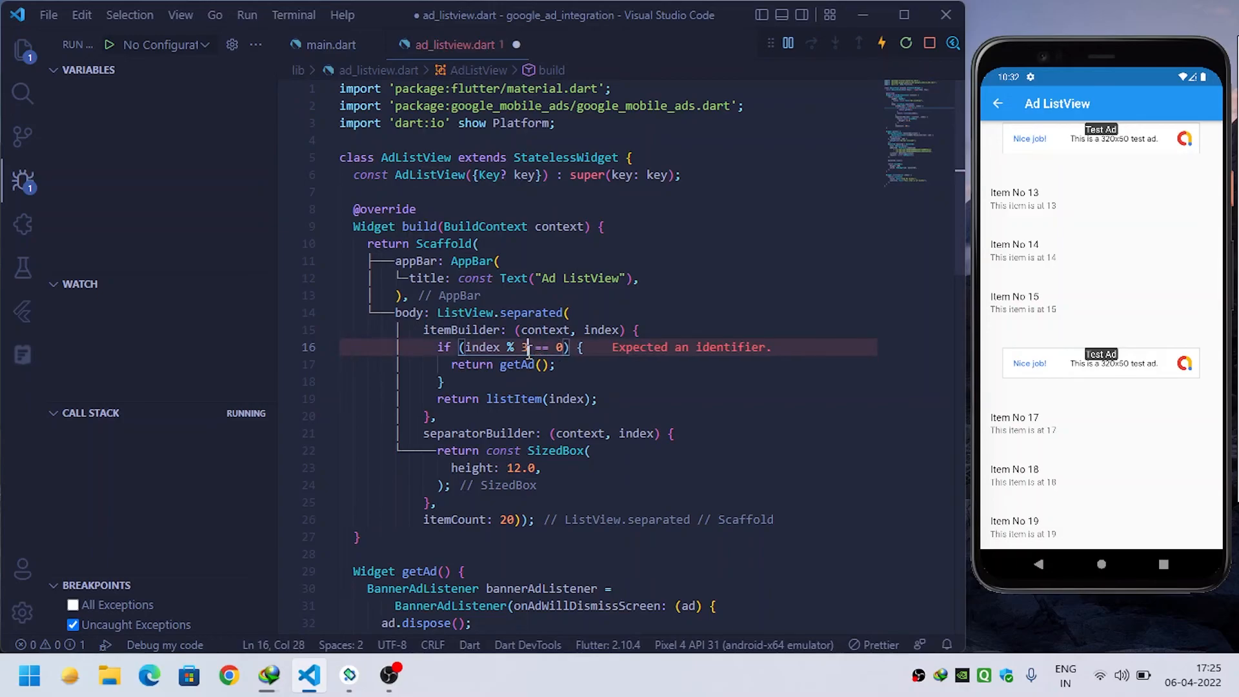